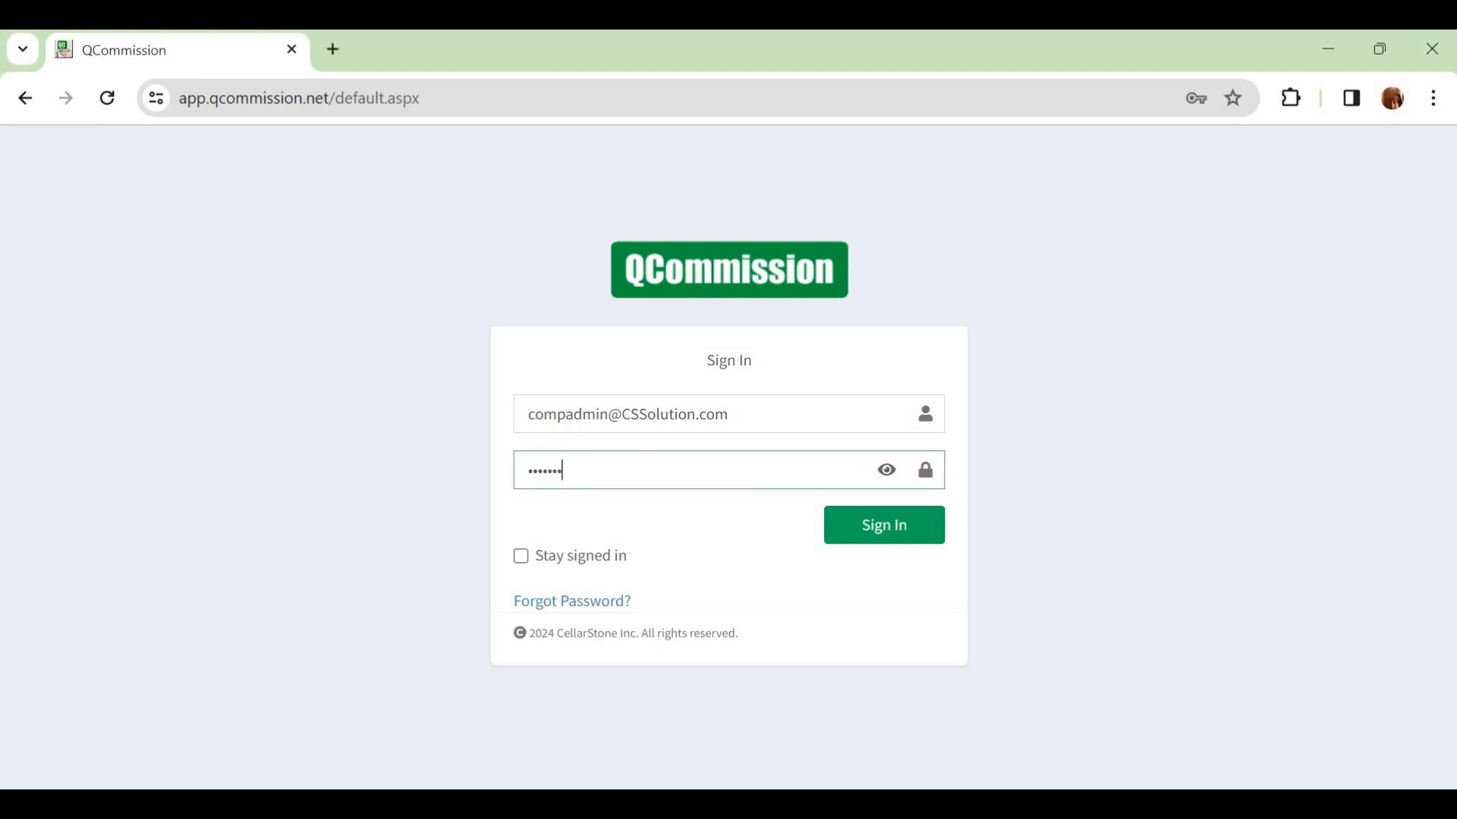
Sign in and open the Payee list of six existing payees
click(882, 525)
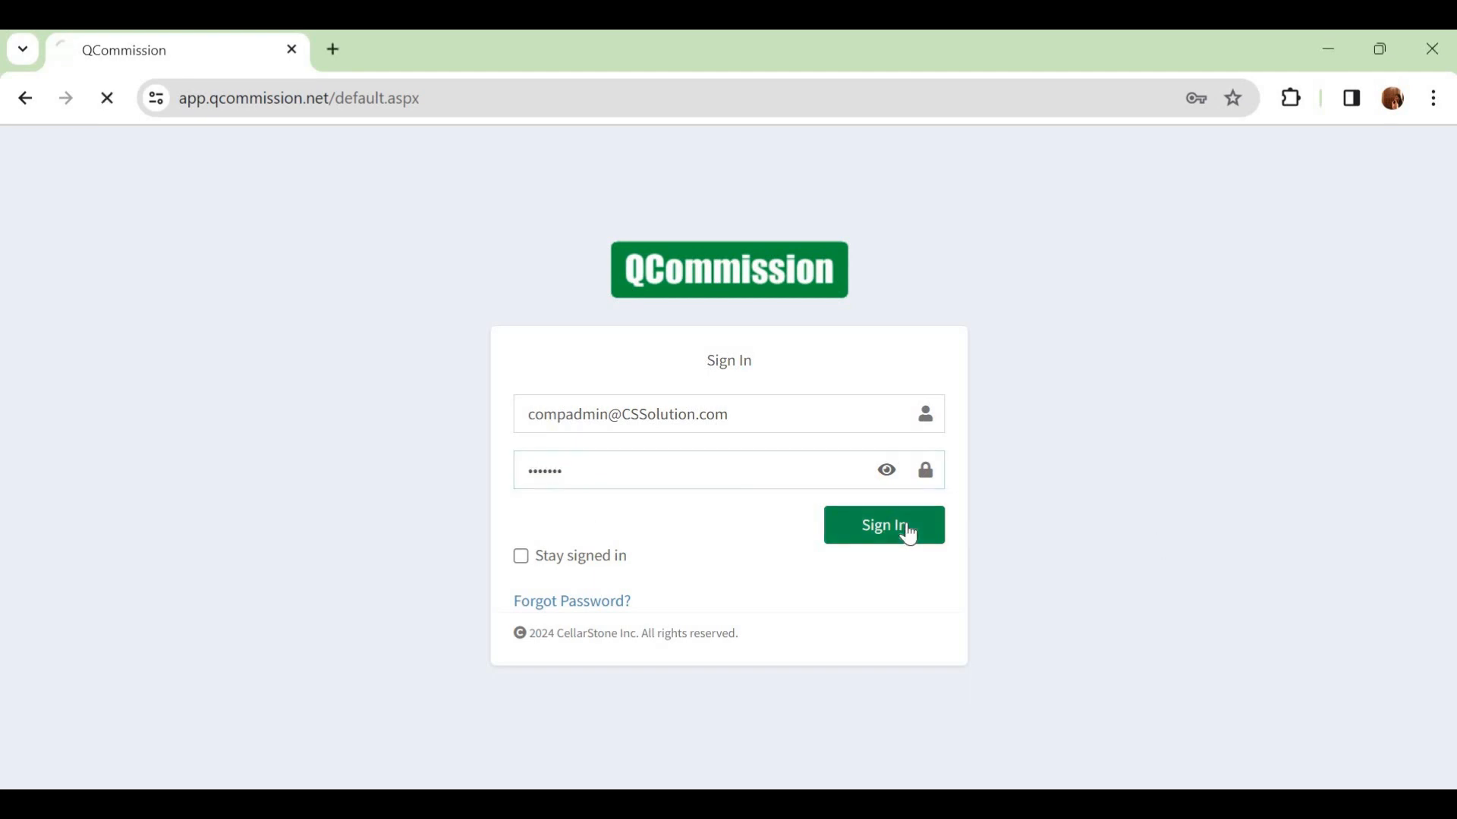
click(883, 525)
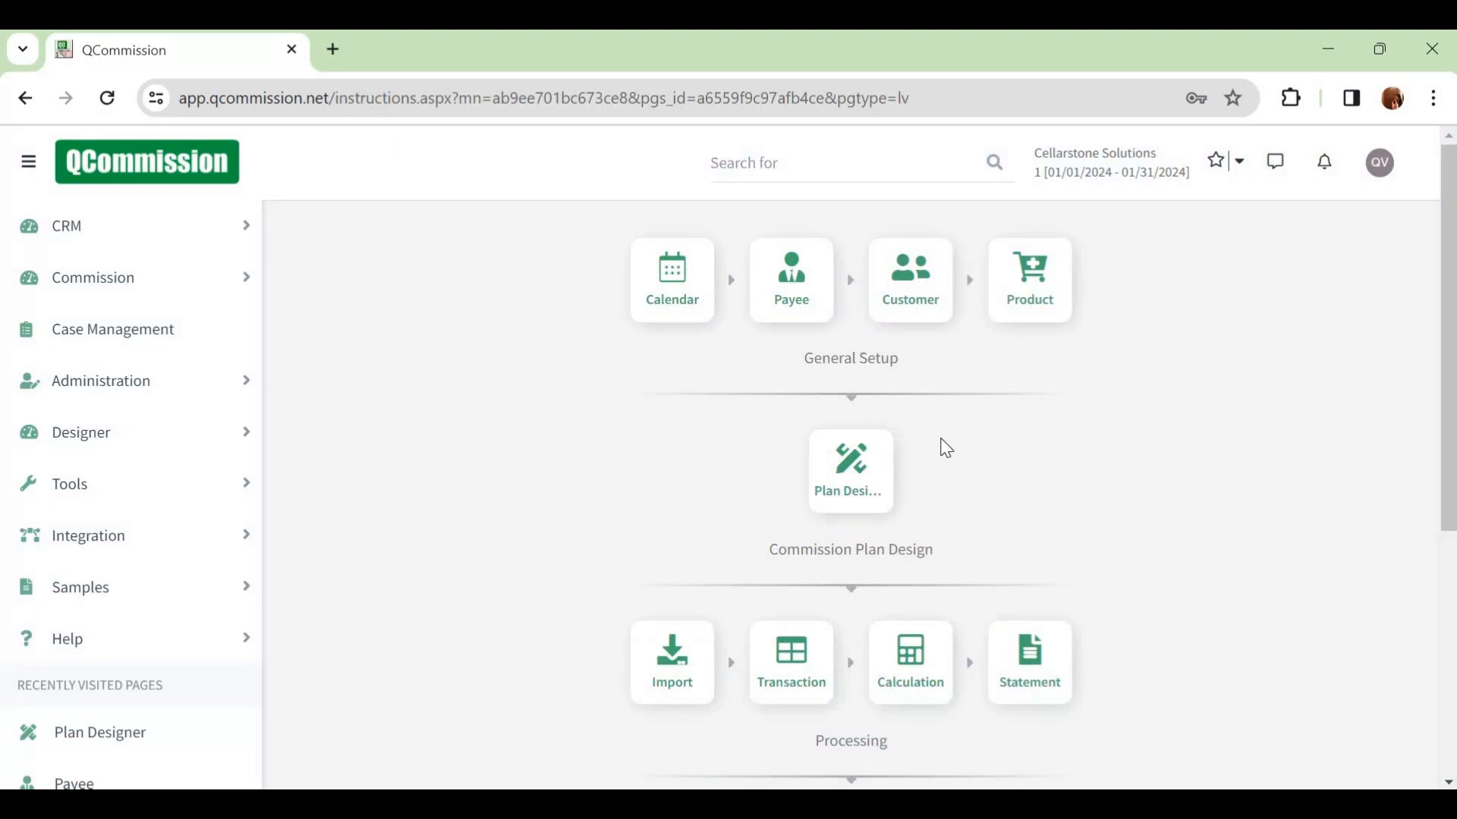
mouse_move(791, 278)
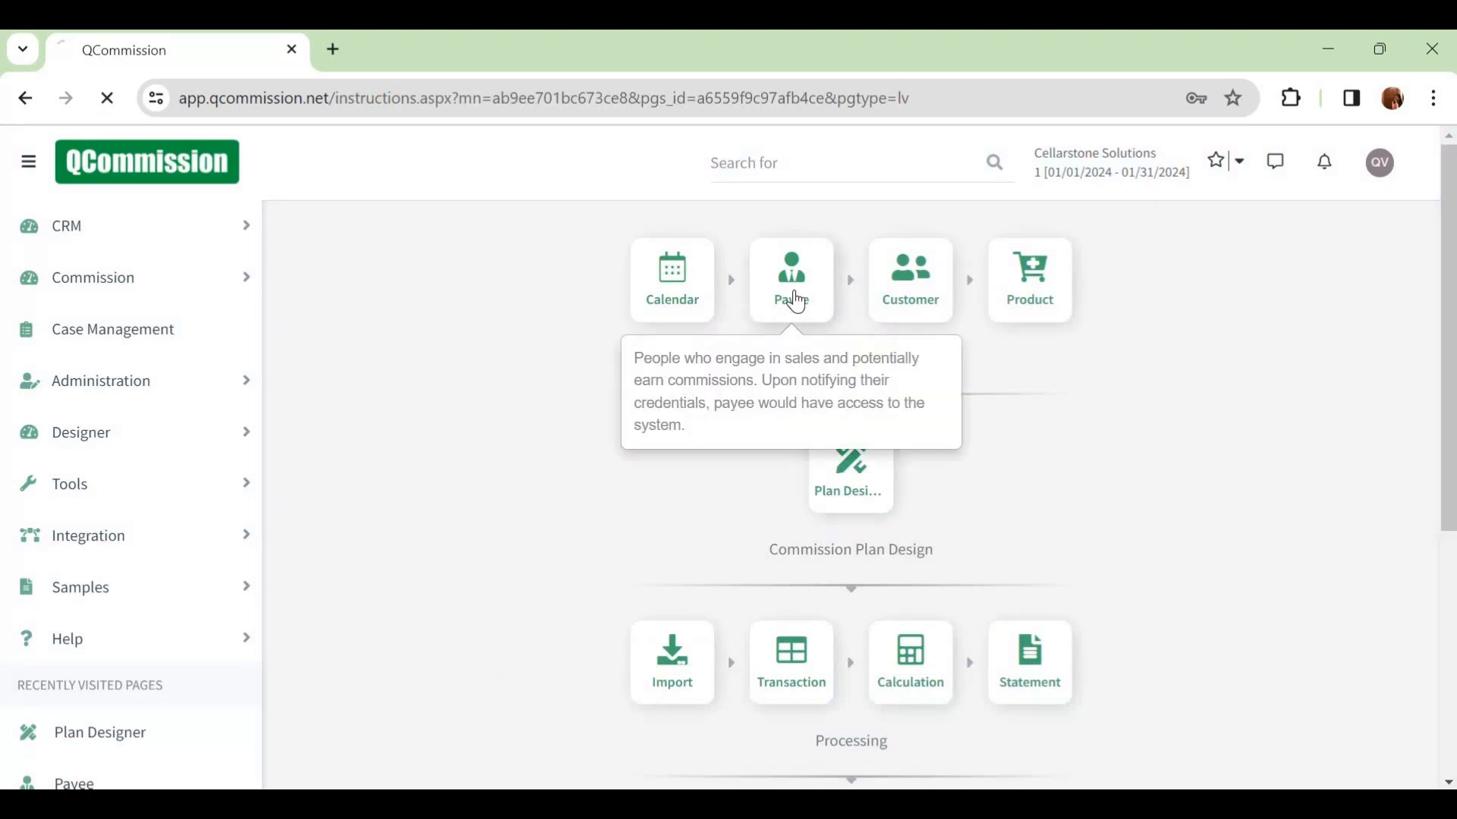
click(791, 278)
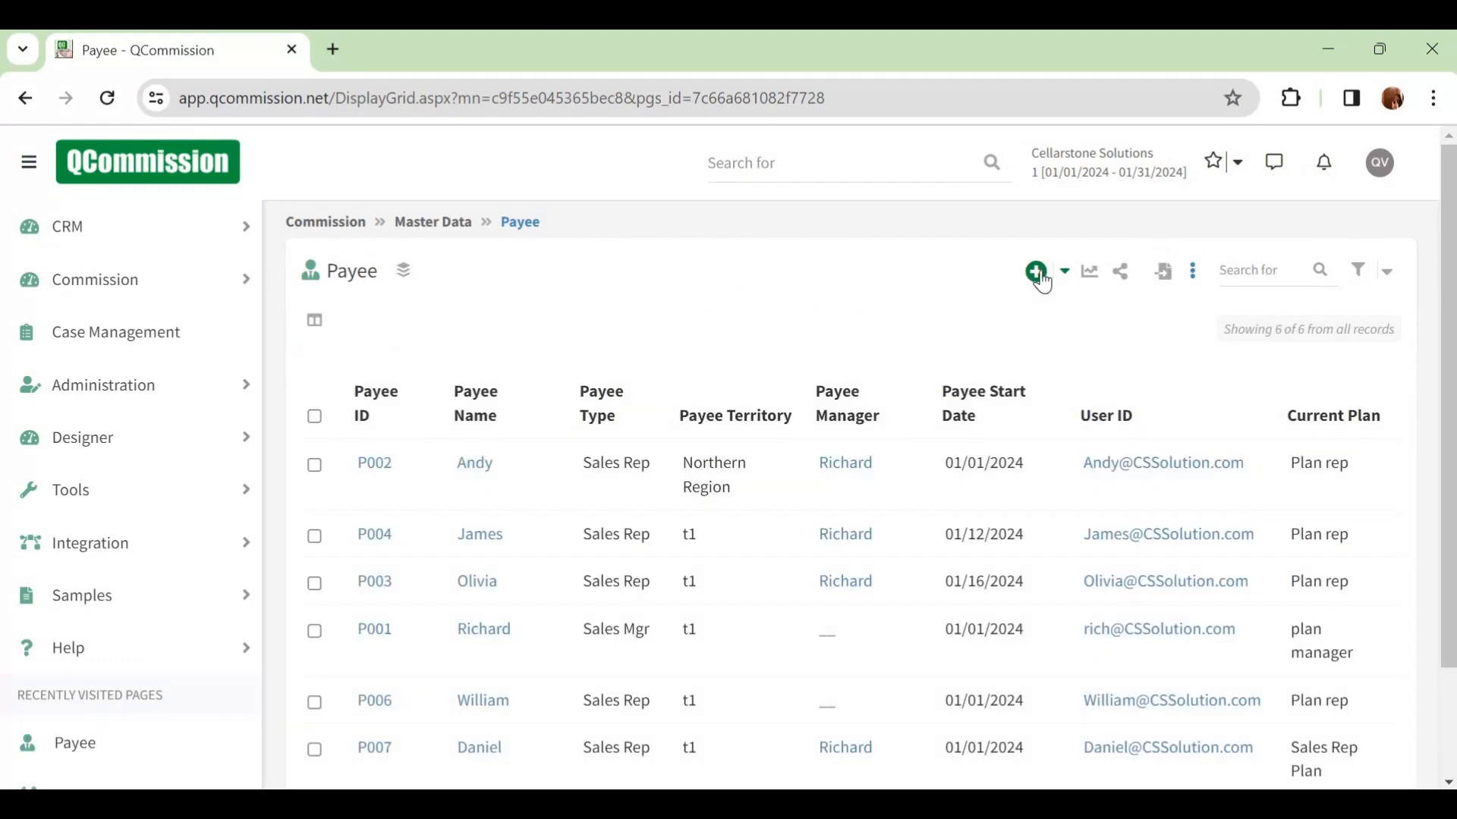
Start a new payee with Payee ID P008 and Payee Name Amelia
click(1036, 270)
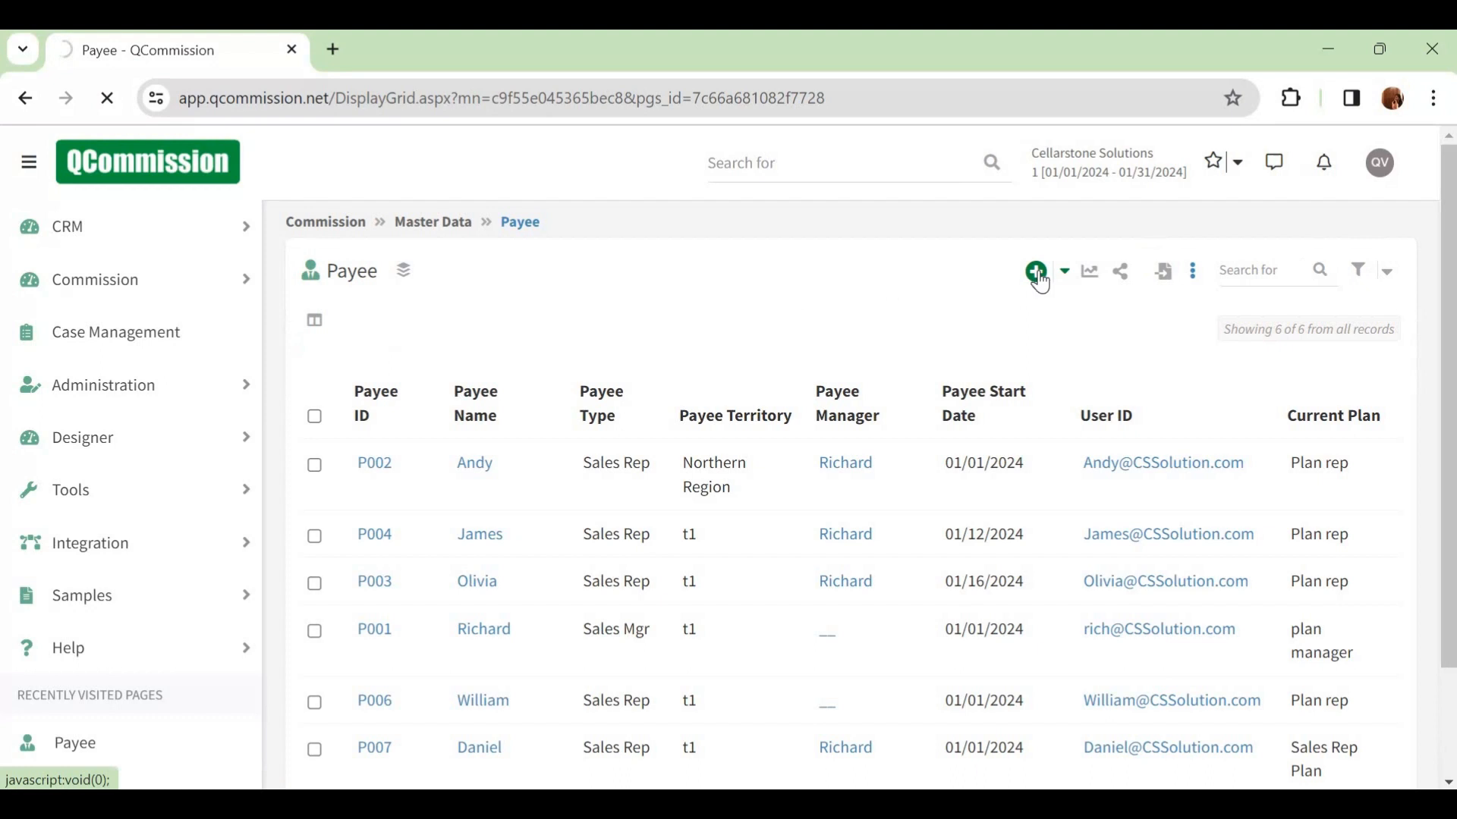
click(1036, 270)
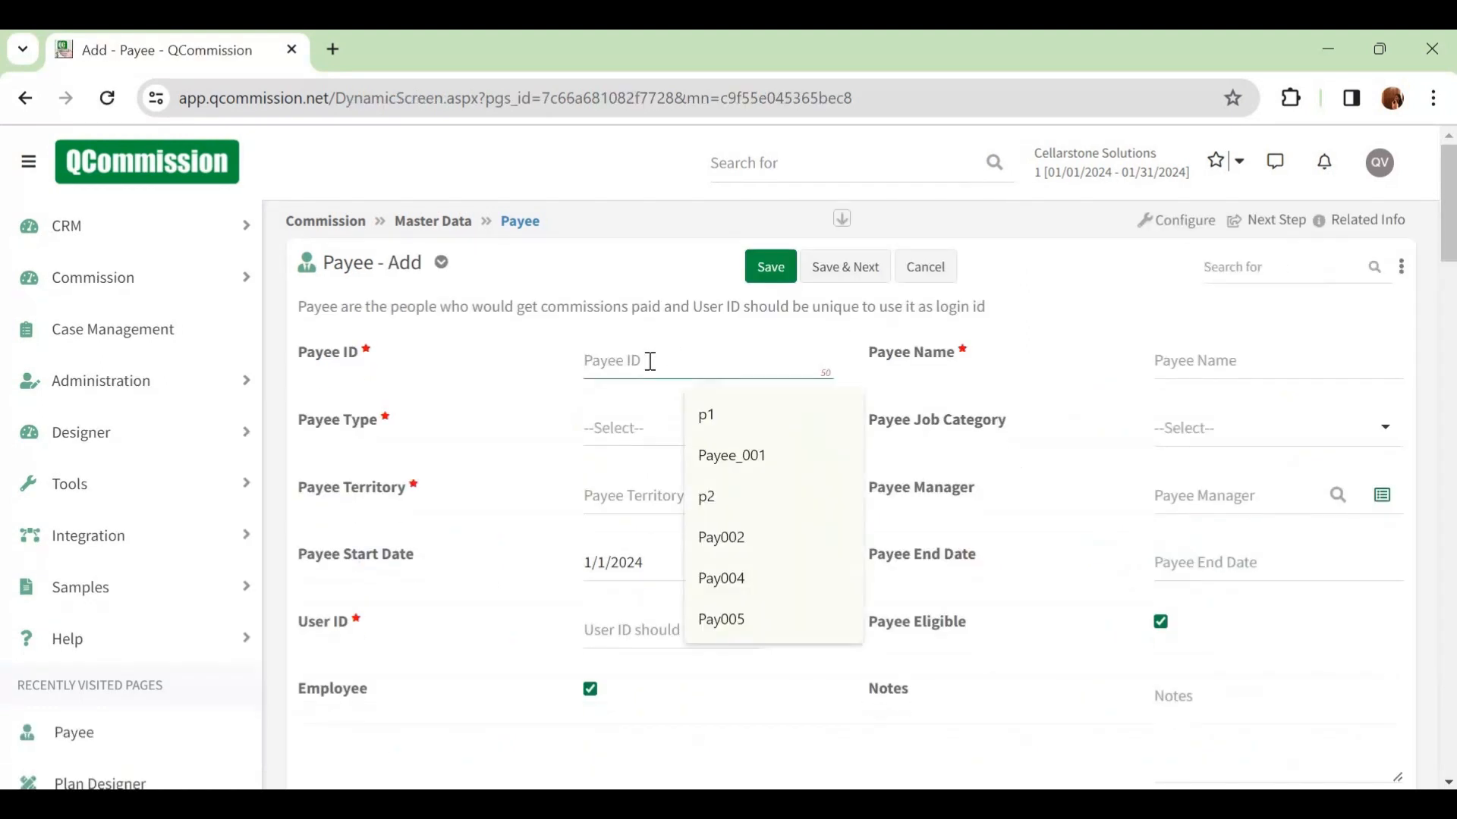
text(P008)
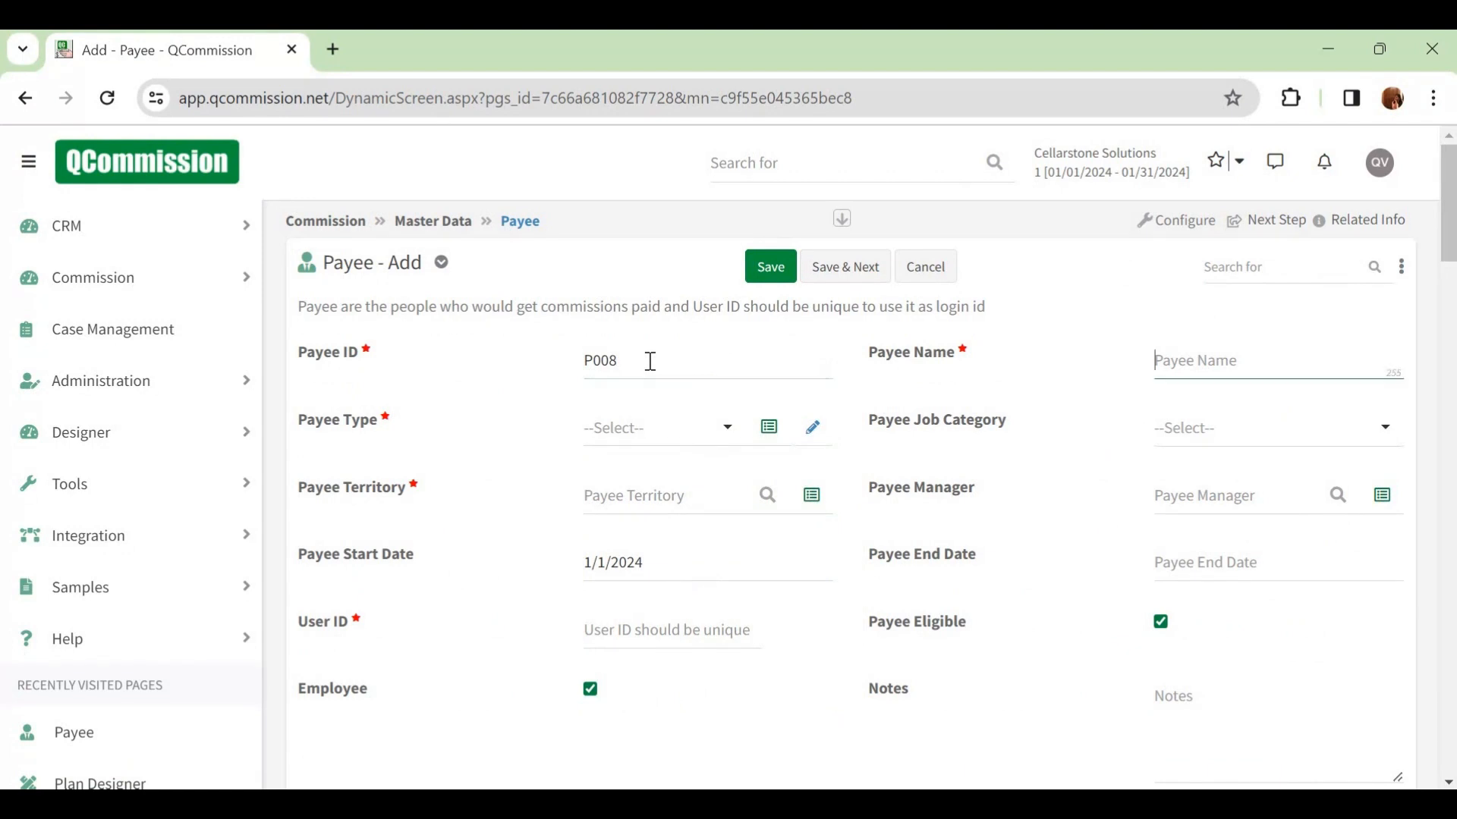
text(Amelia)
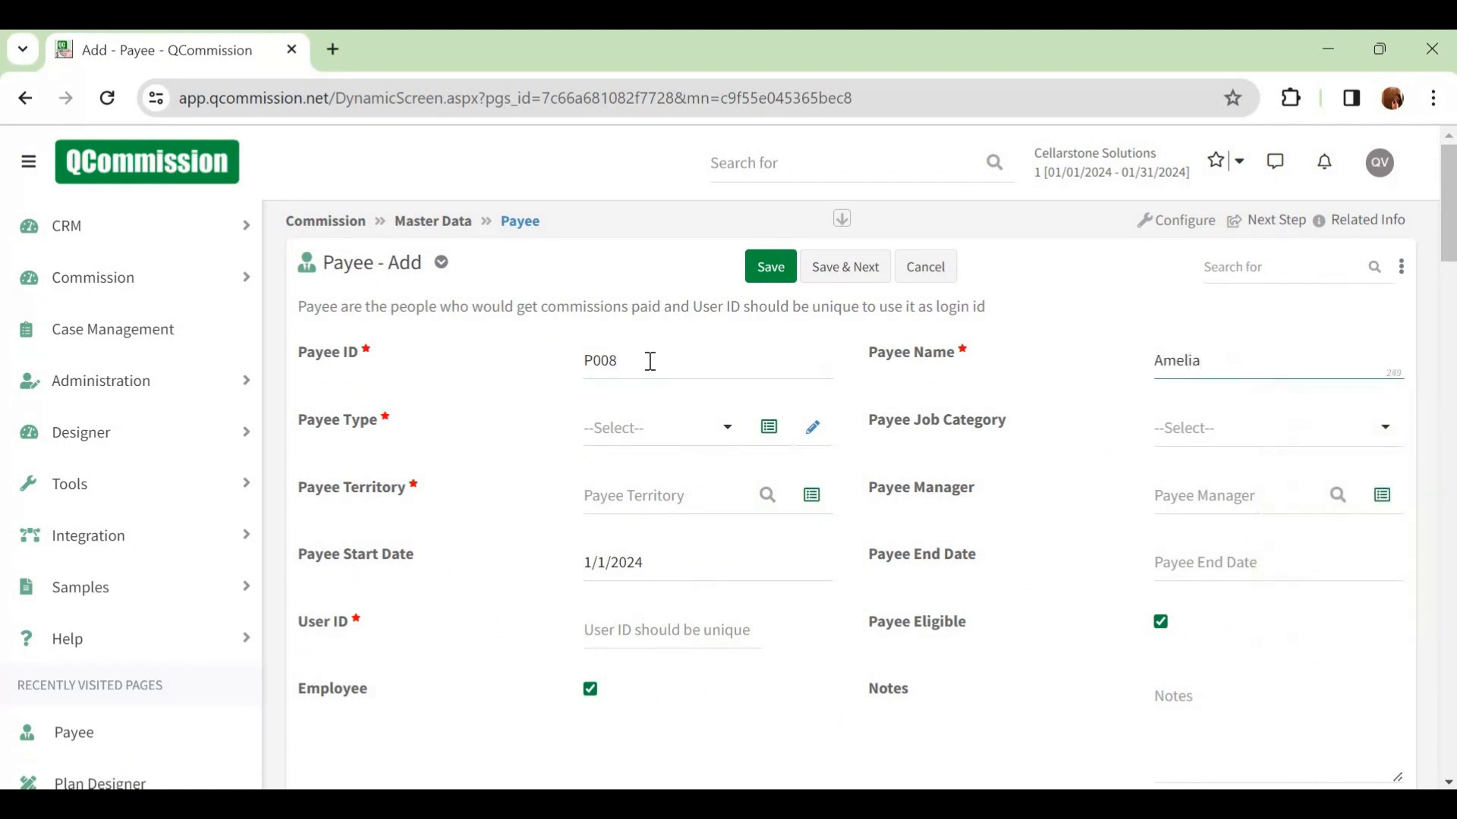
Set Amelia's type to Sales Rep, territory Northern Region, and manager Richard
click(655, 427)
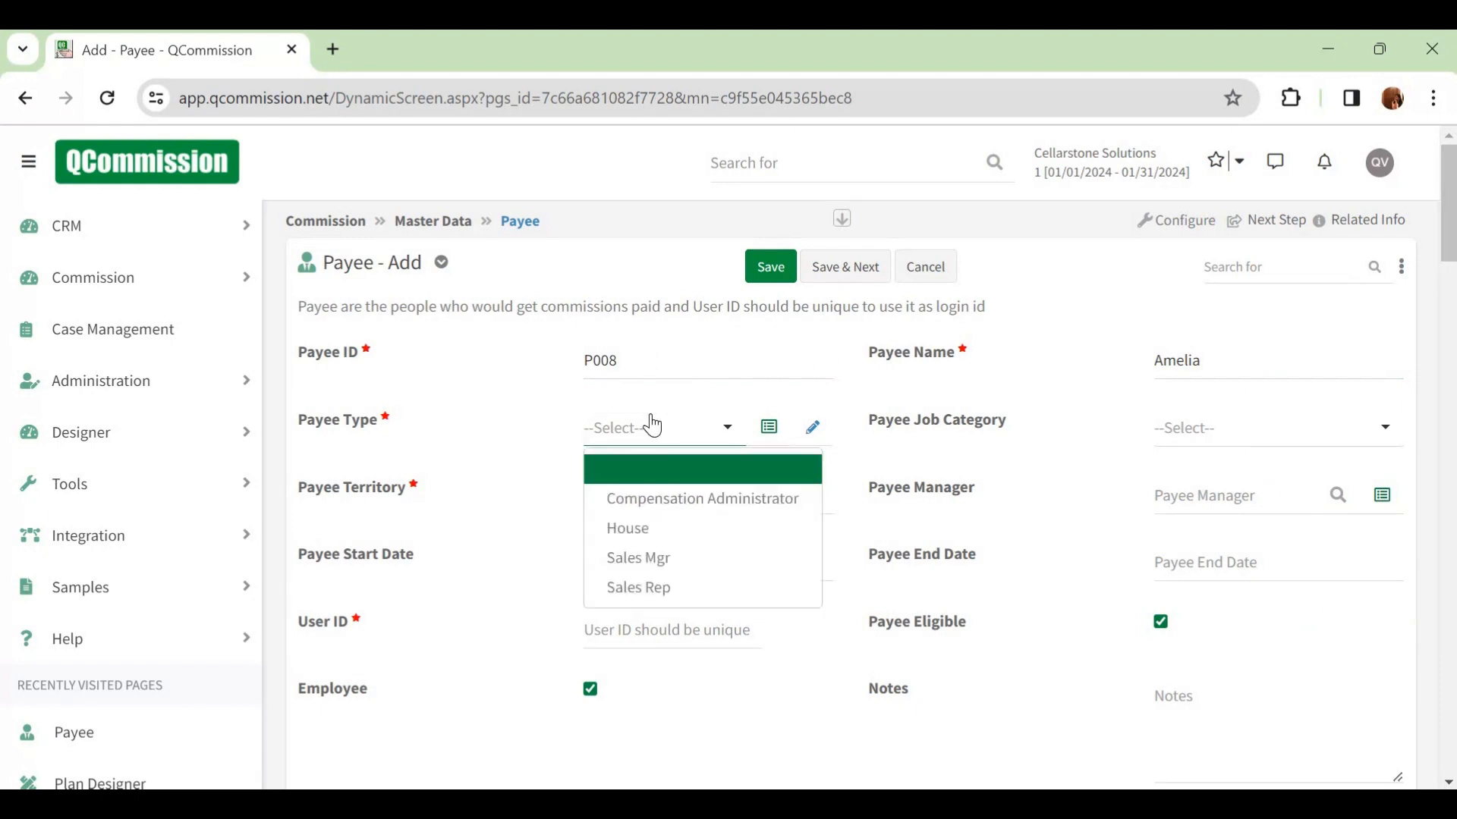
click(637, 587)
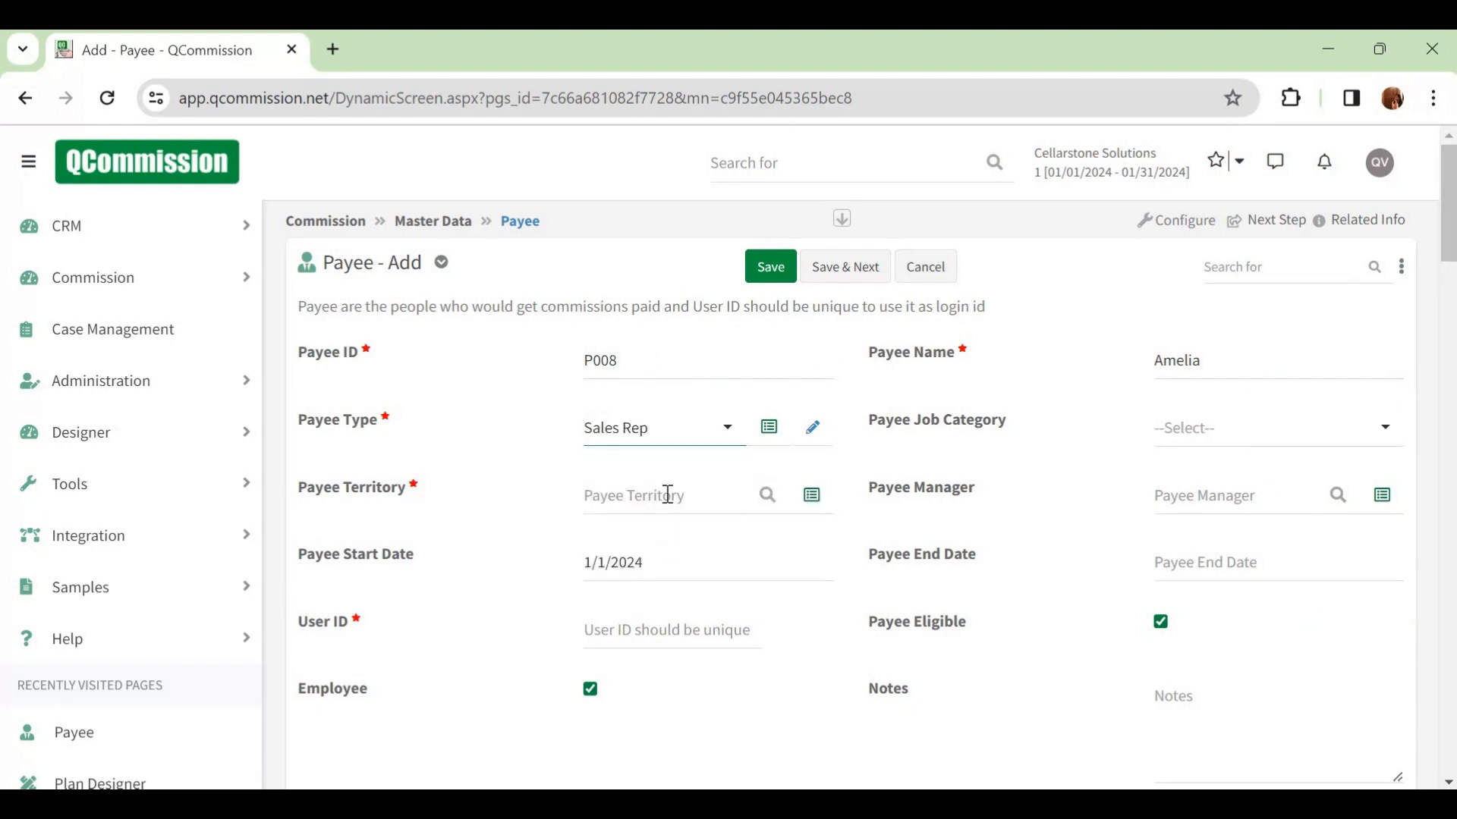
text(n)
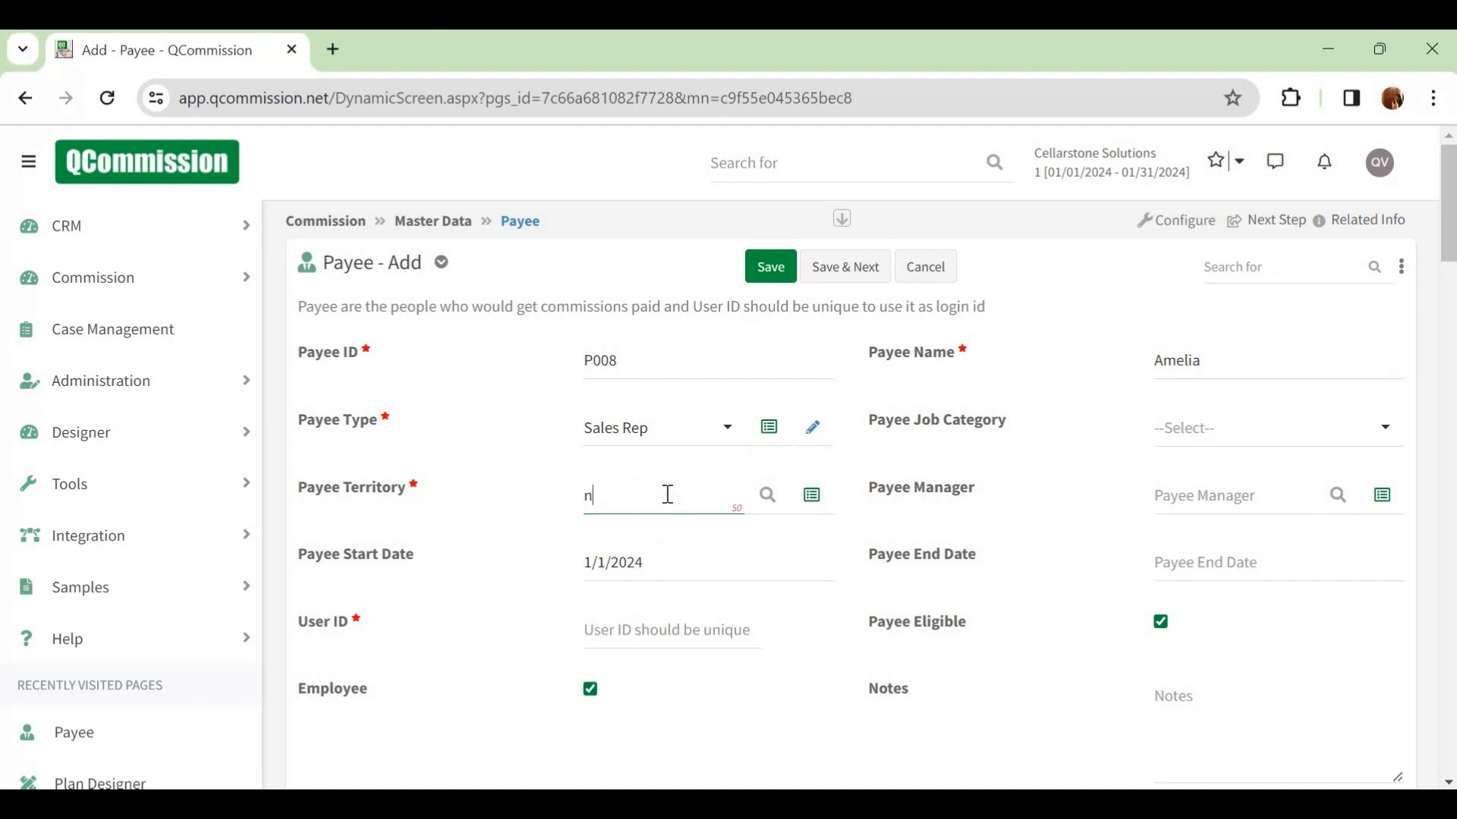
text(or)
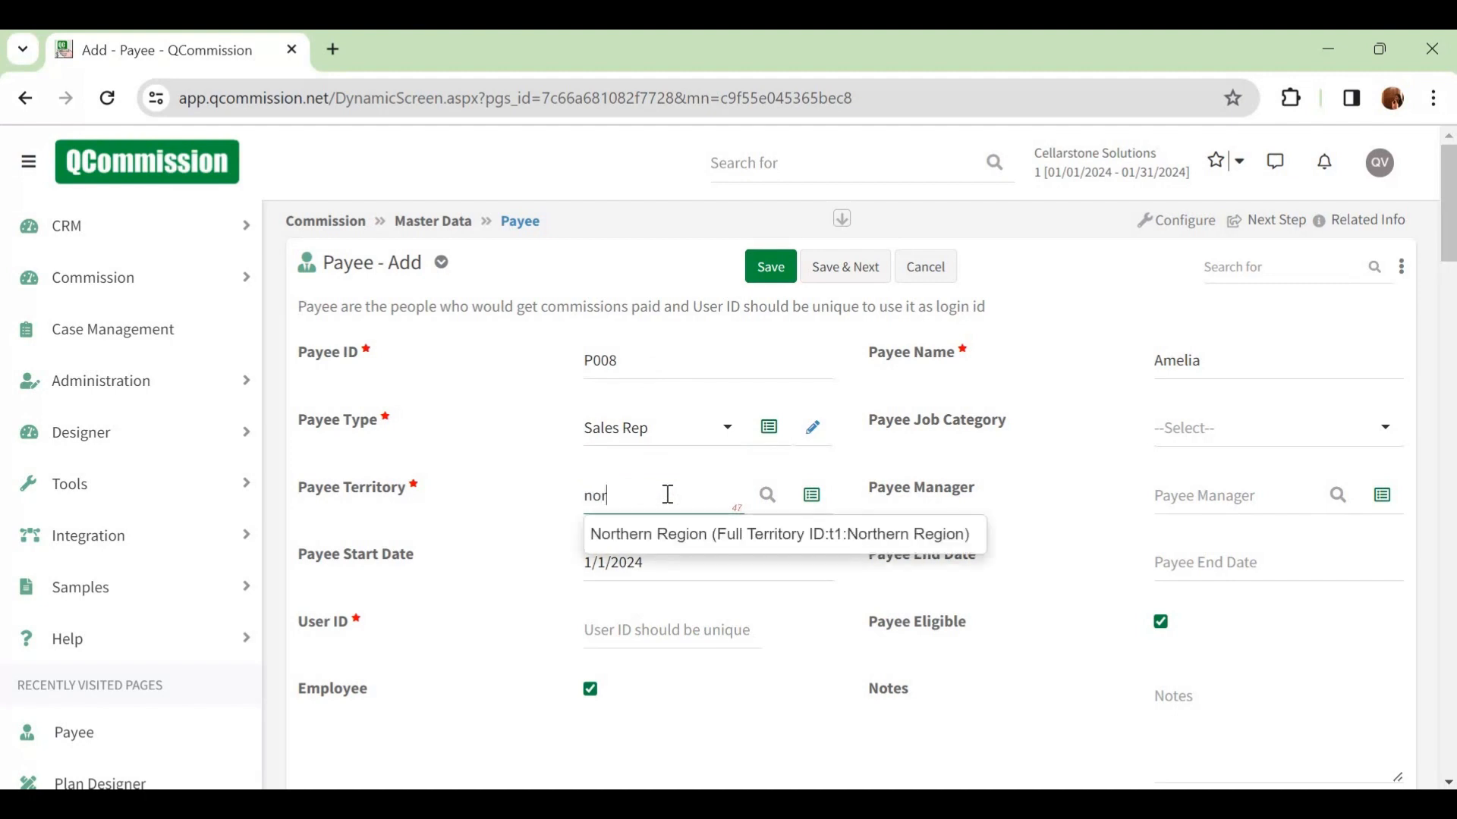
click(778, 533)
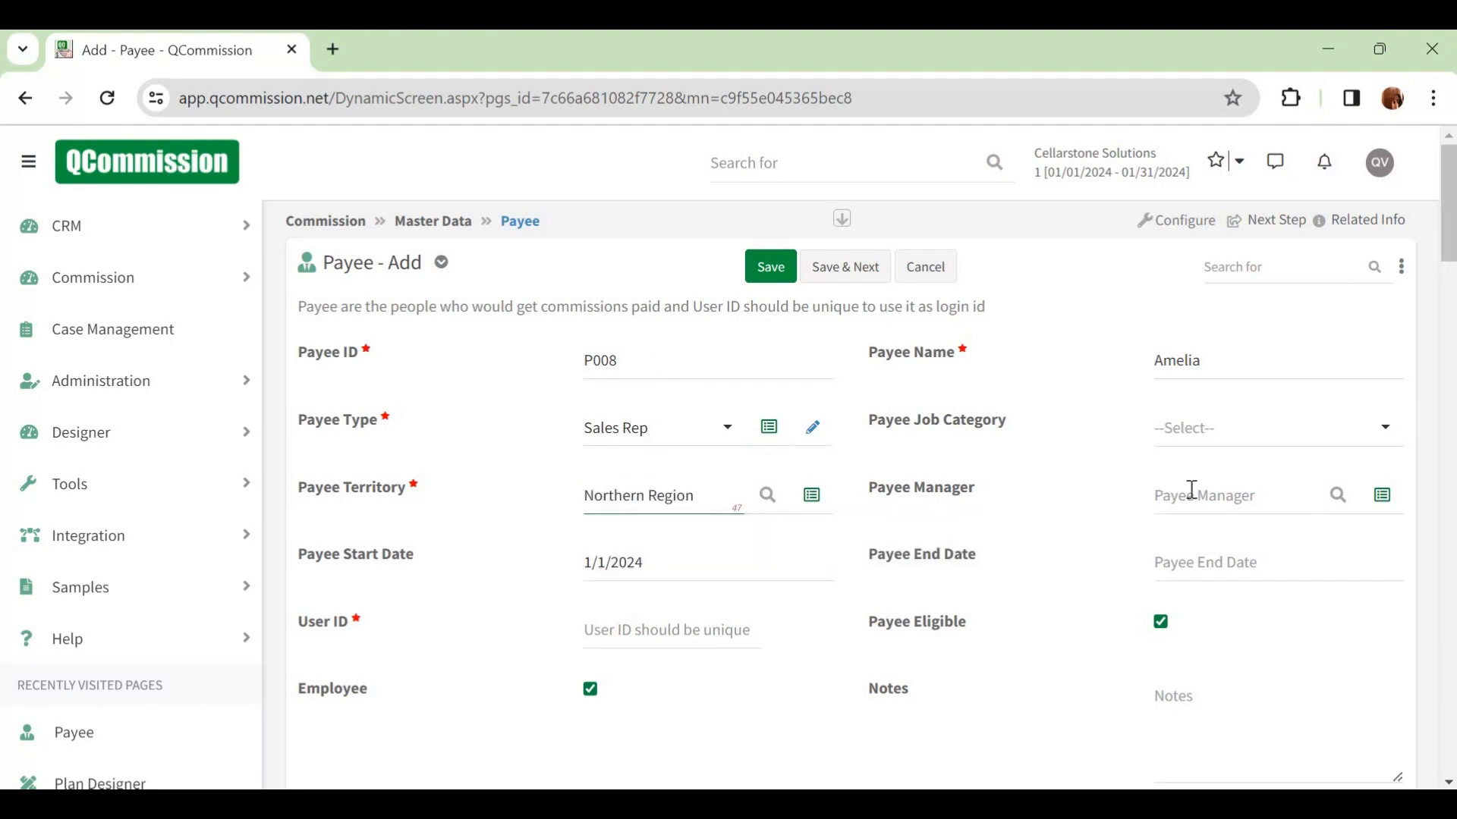
text(ri)
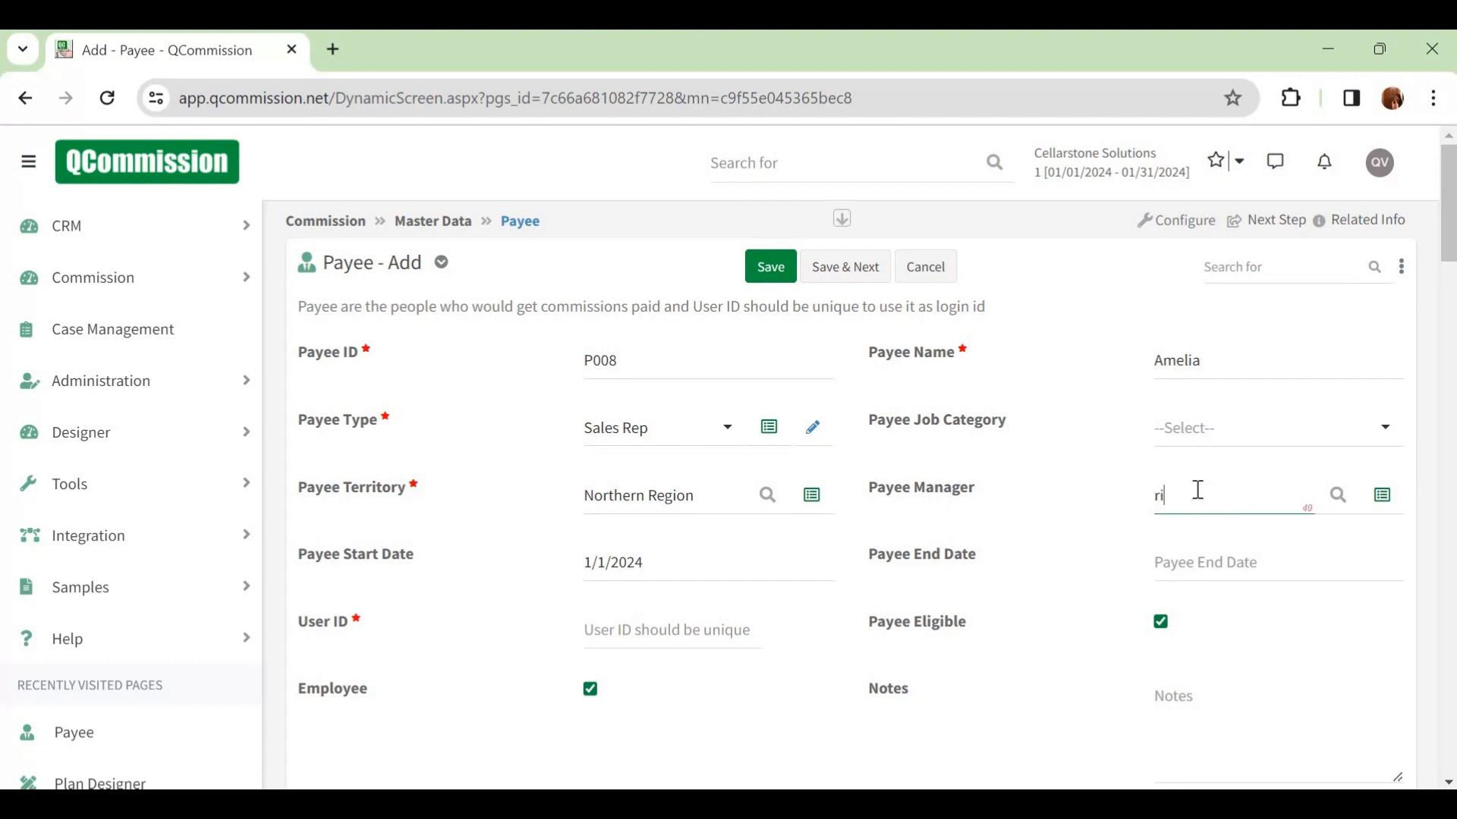
text(Richard)
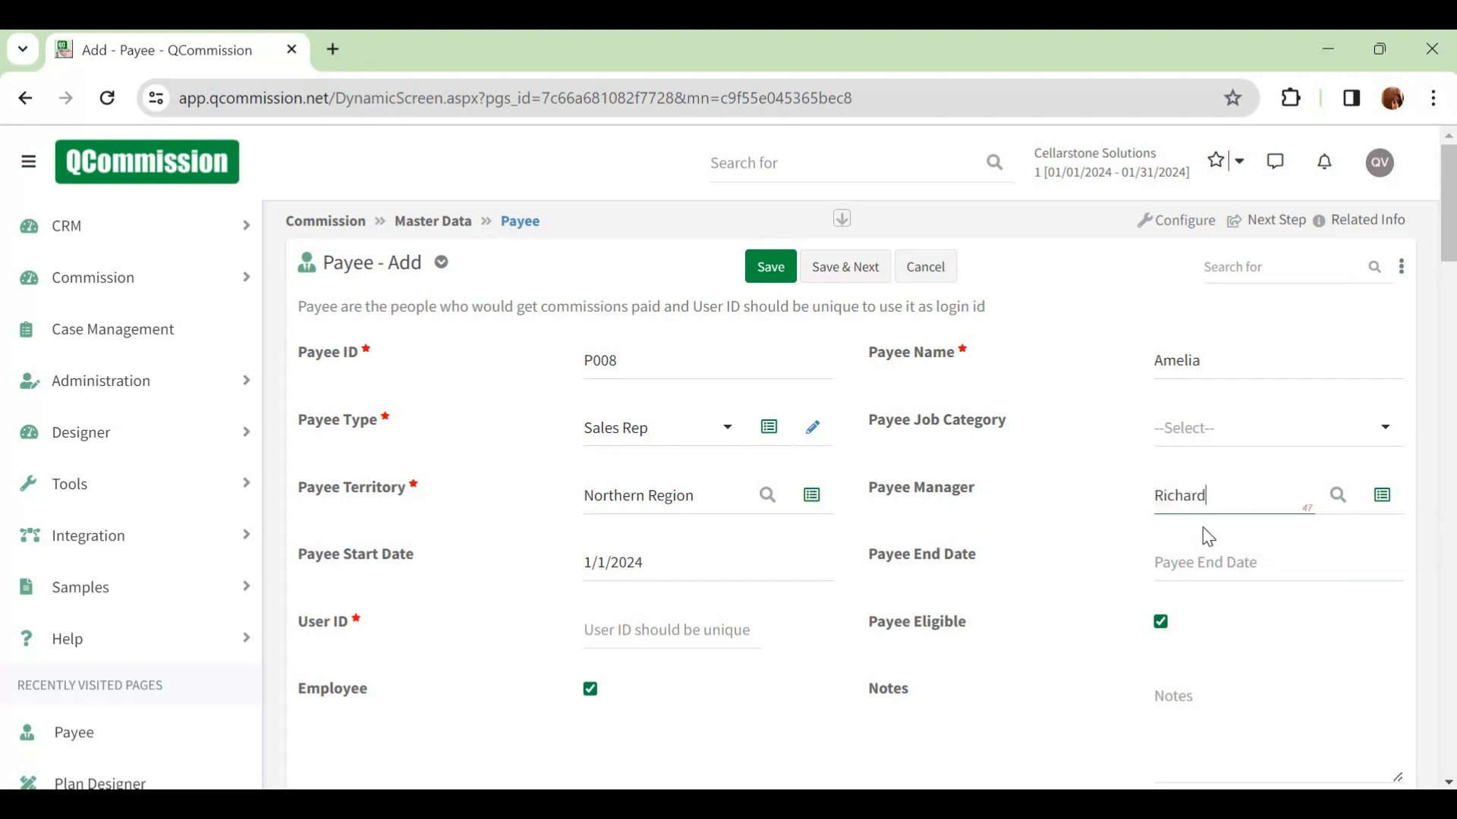
click(612, 562)
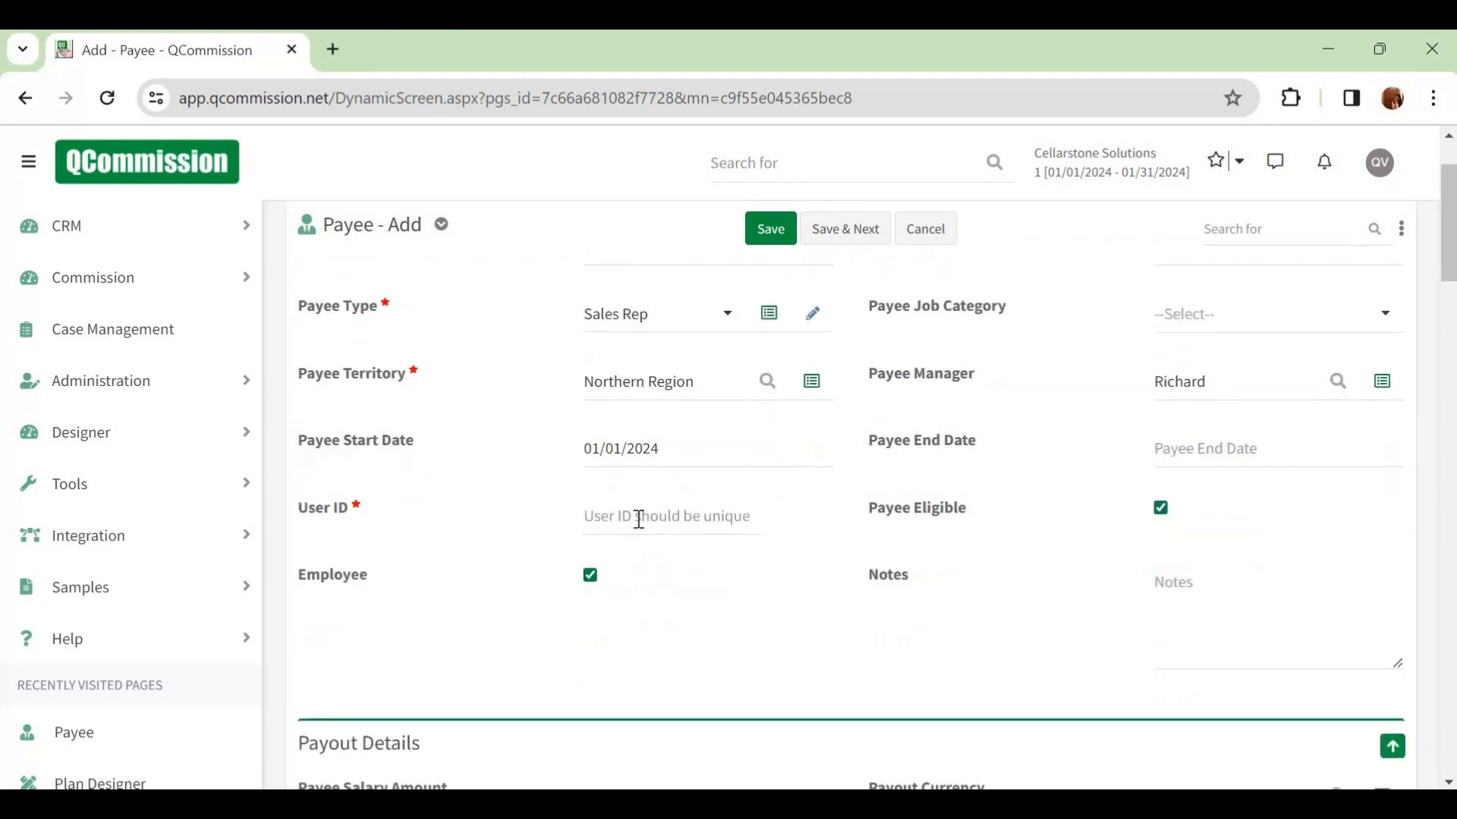
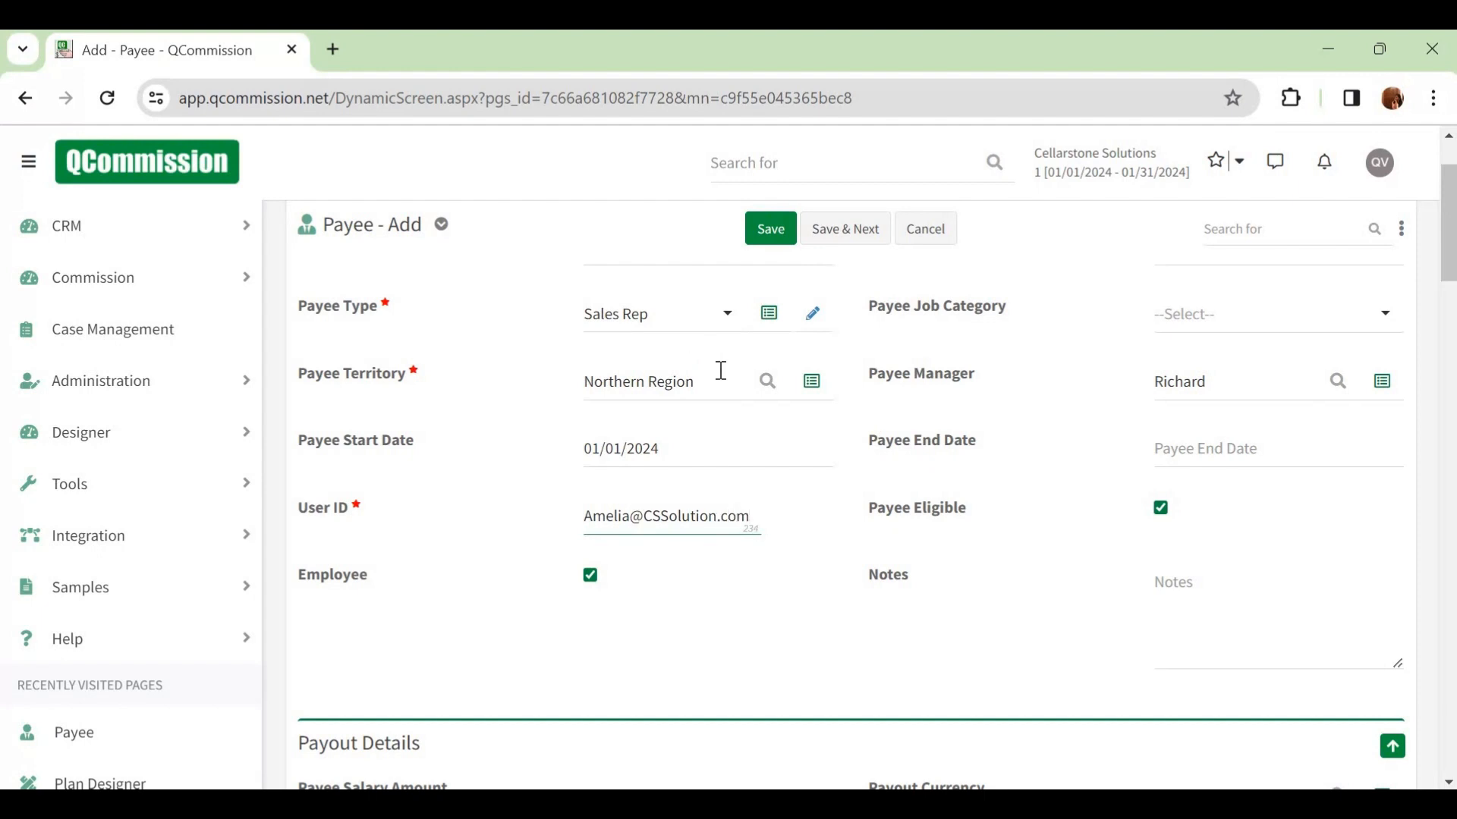
scroll(down, 3)
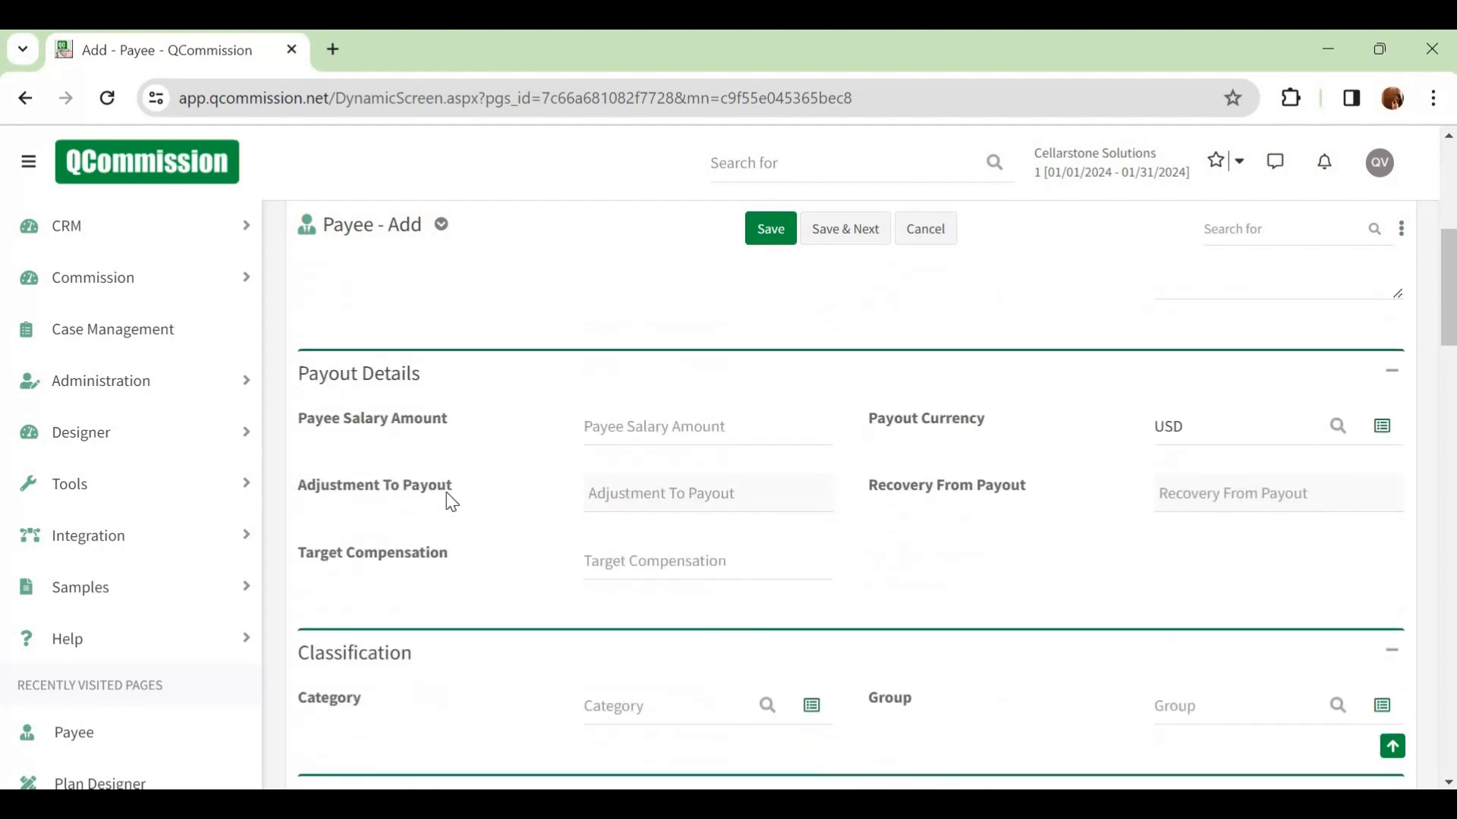
scroll(down, 3)
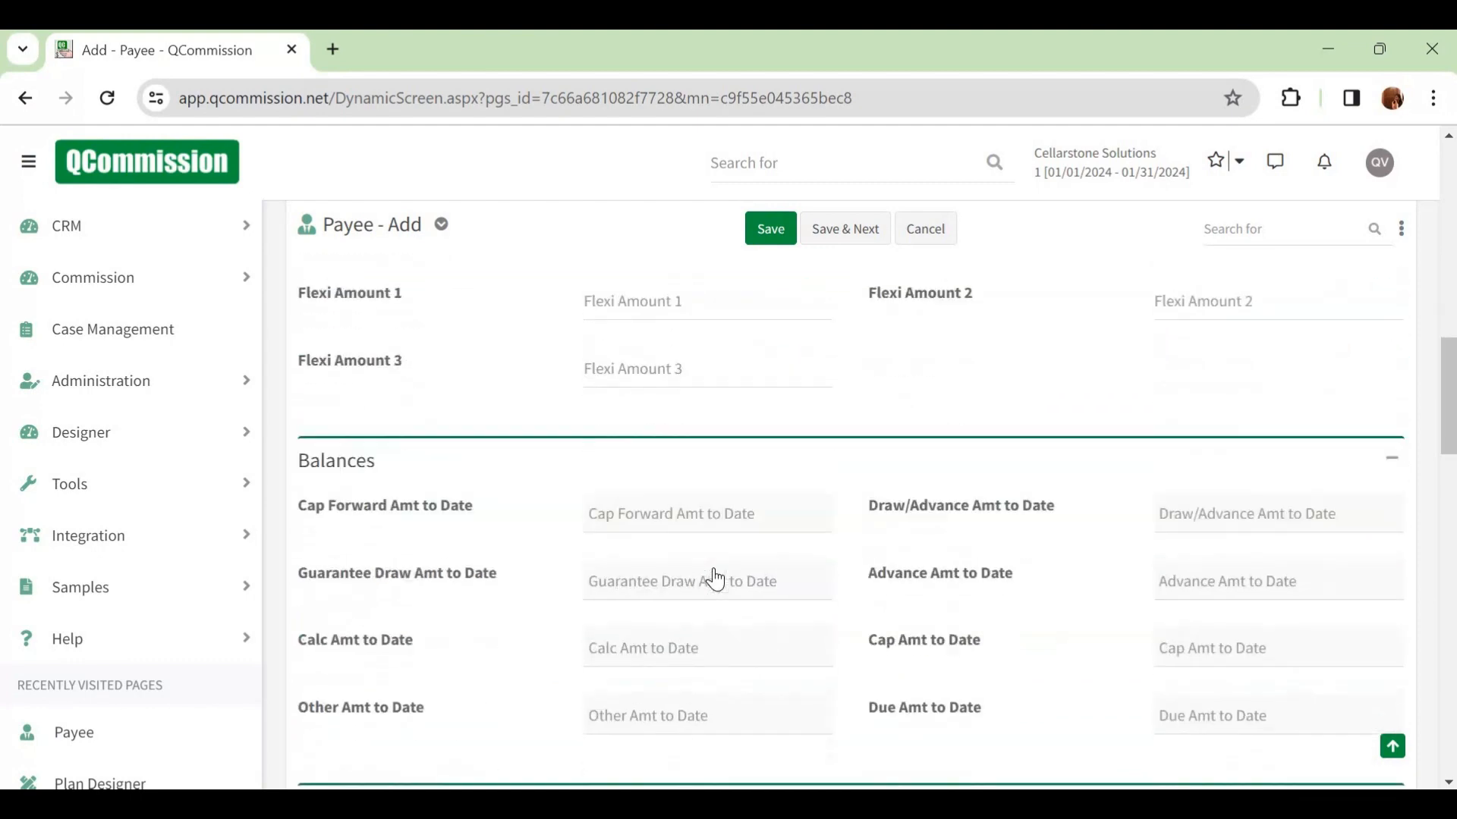
scroll(down, 3)
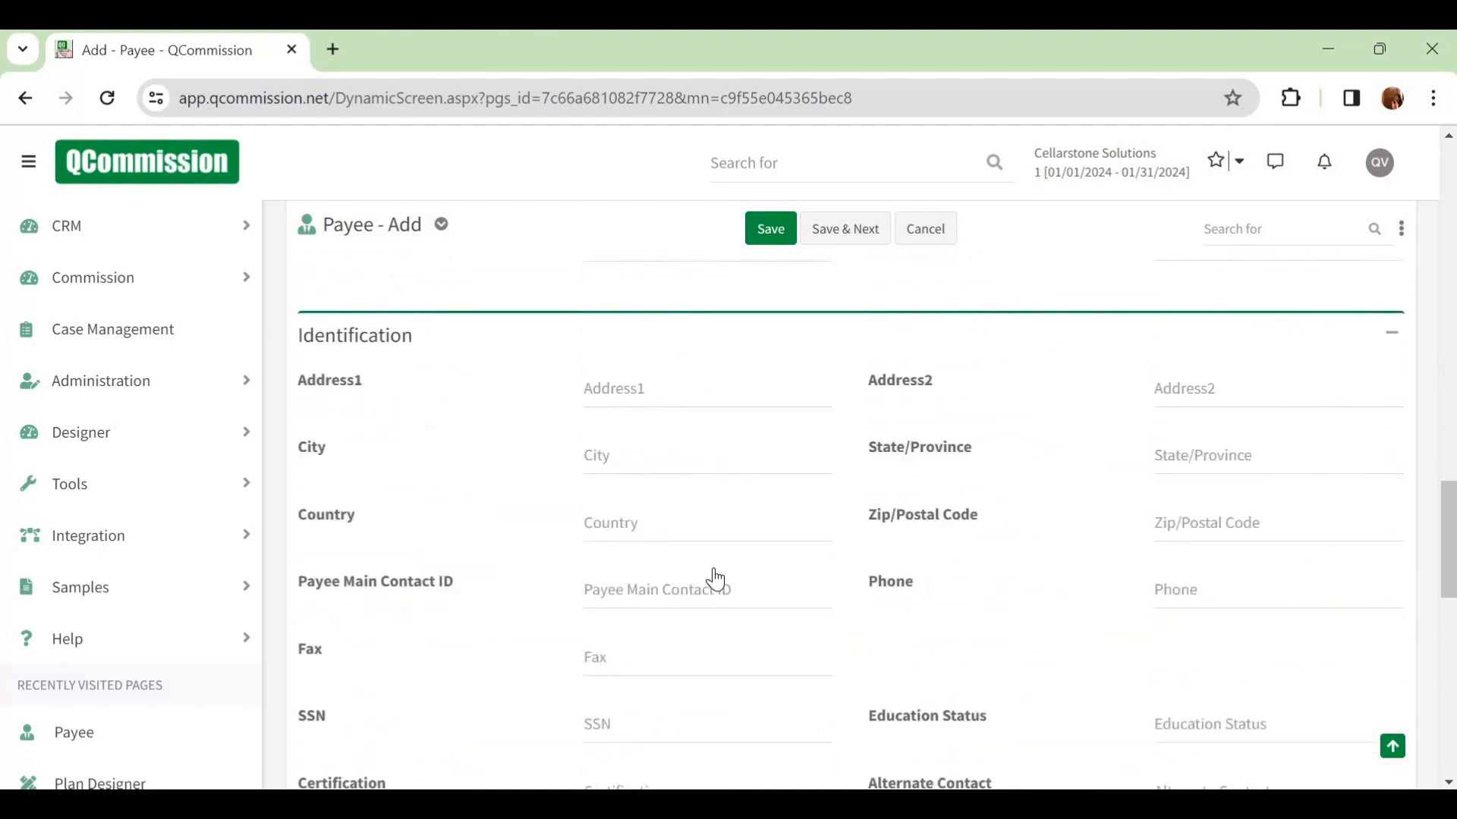
scroll(down, 3)
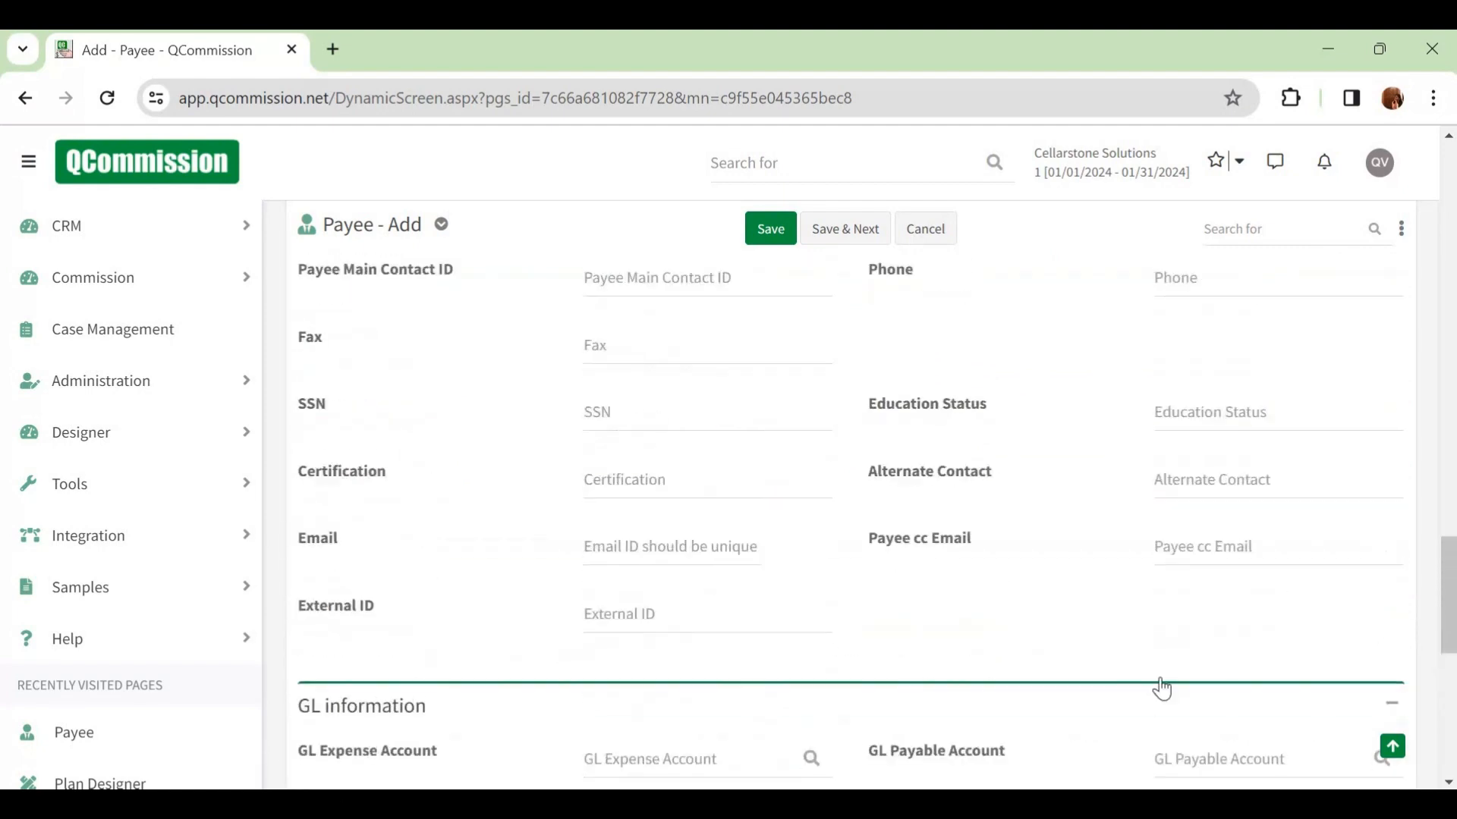
scroll(up, 3)
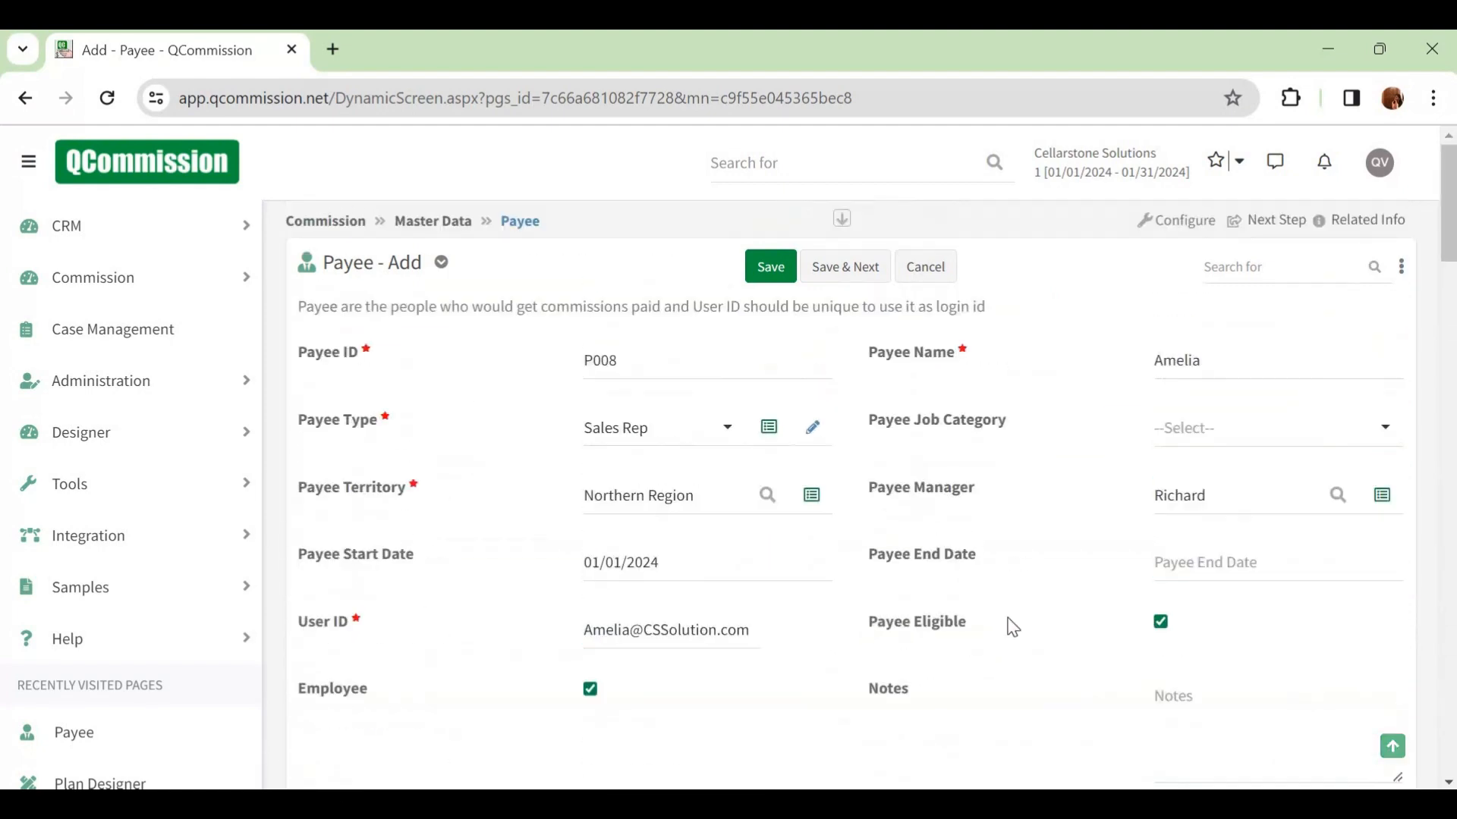
mouse_move(418, 492)
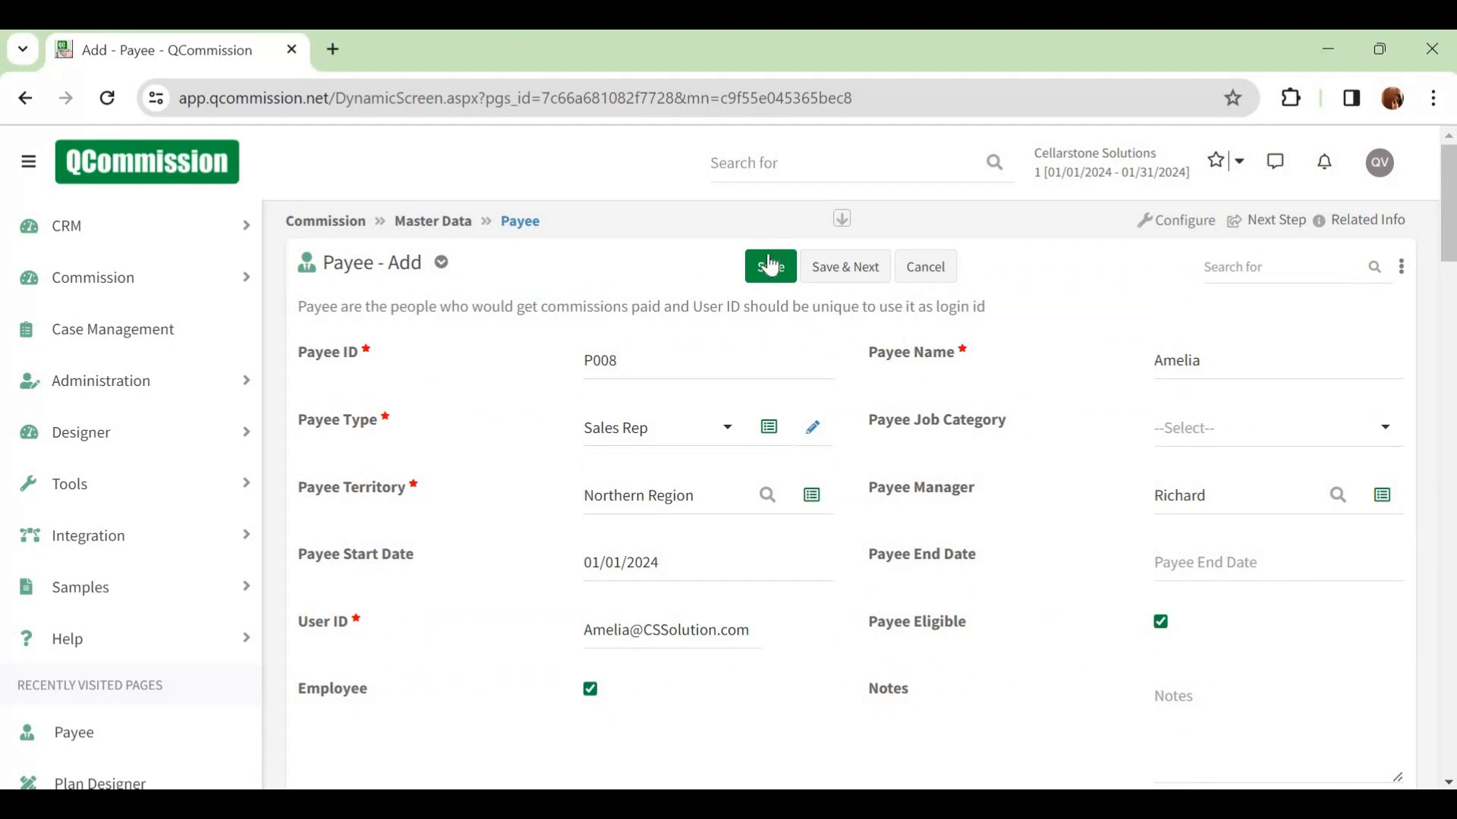
Save payee P008 Amelia, bringing the payee list to seven records
click(769, 267)
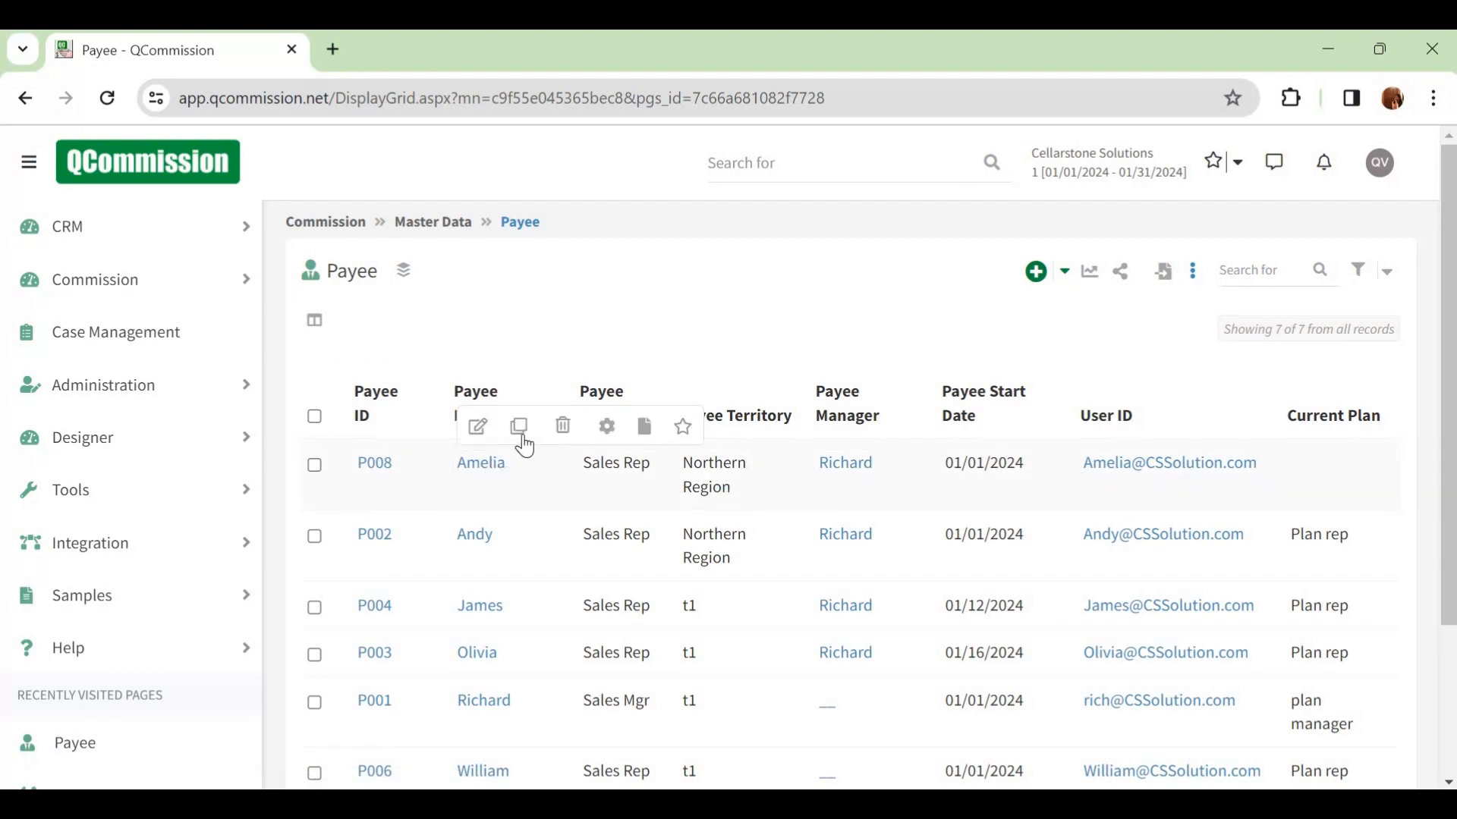
click(518, 426)
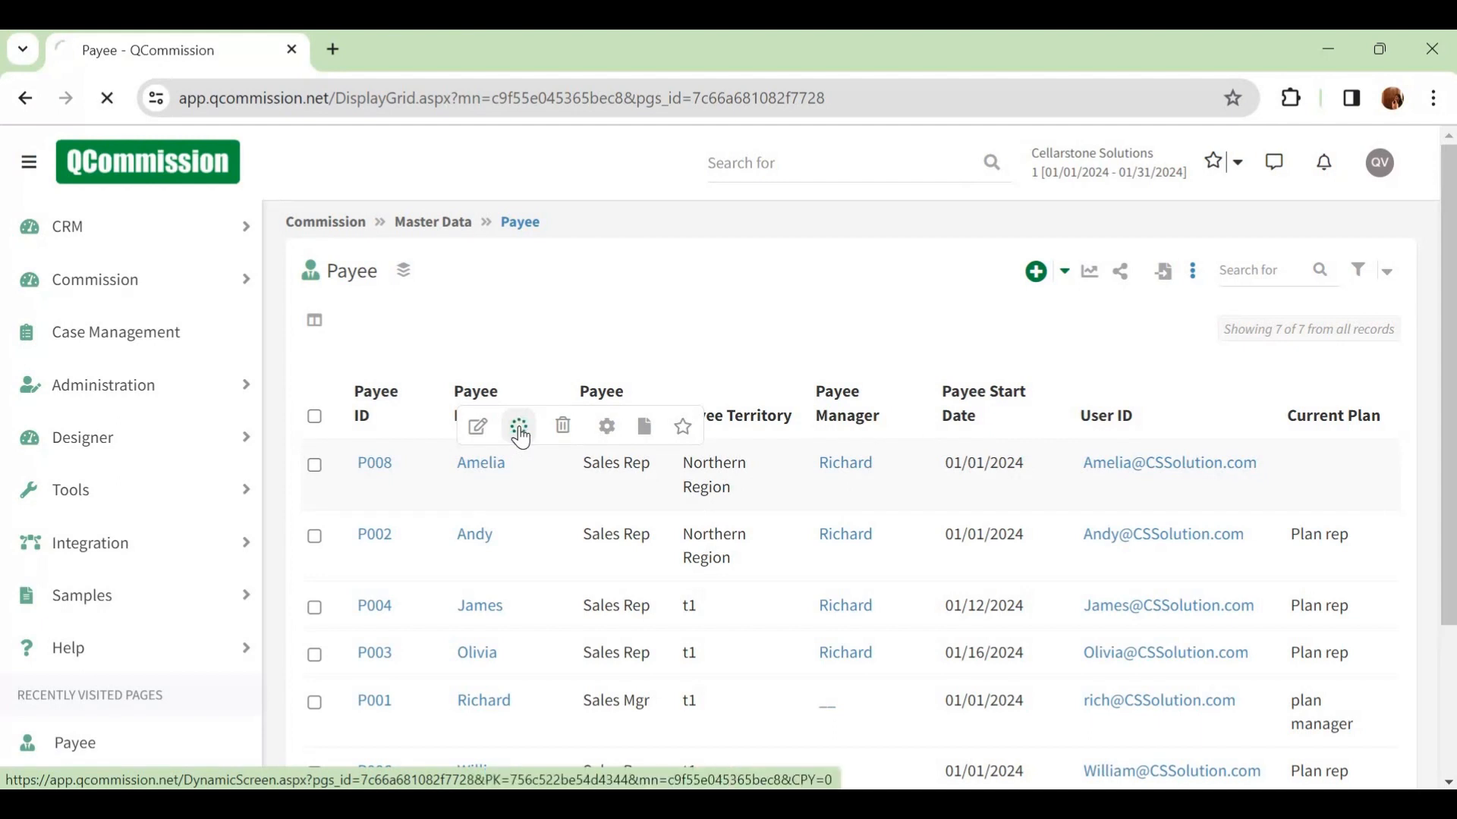
click(518, 427)
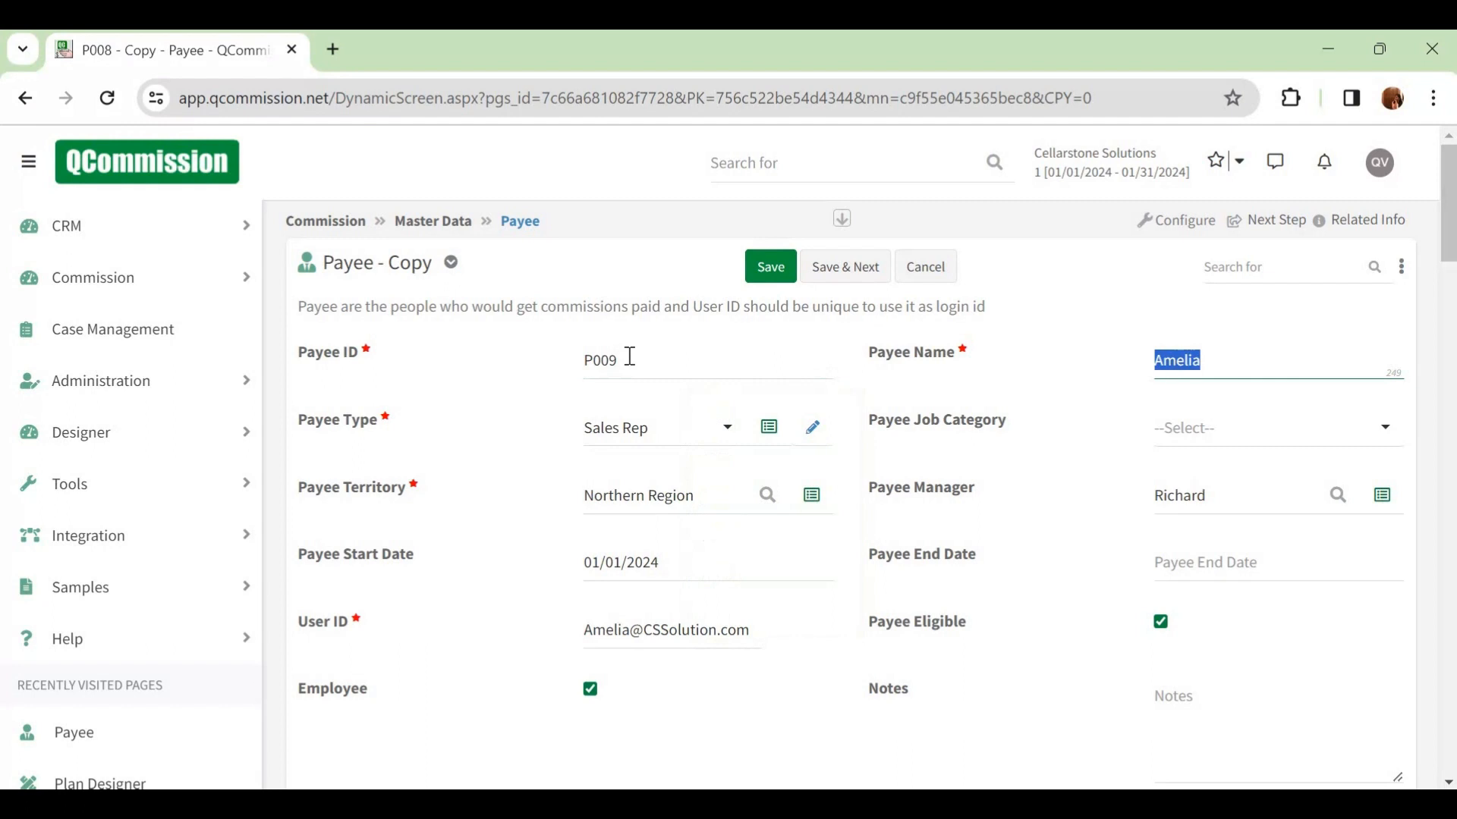
text(Hen)
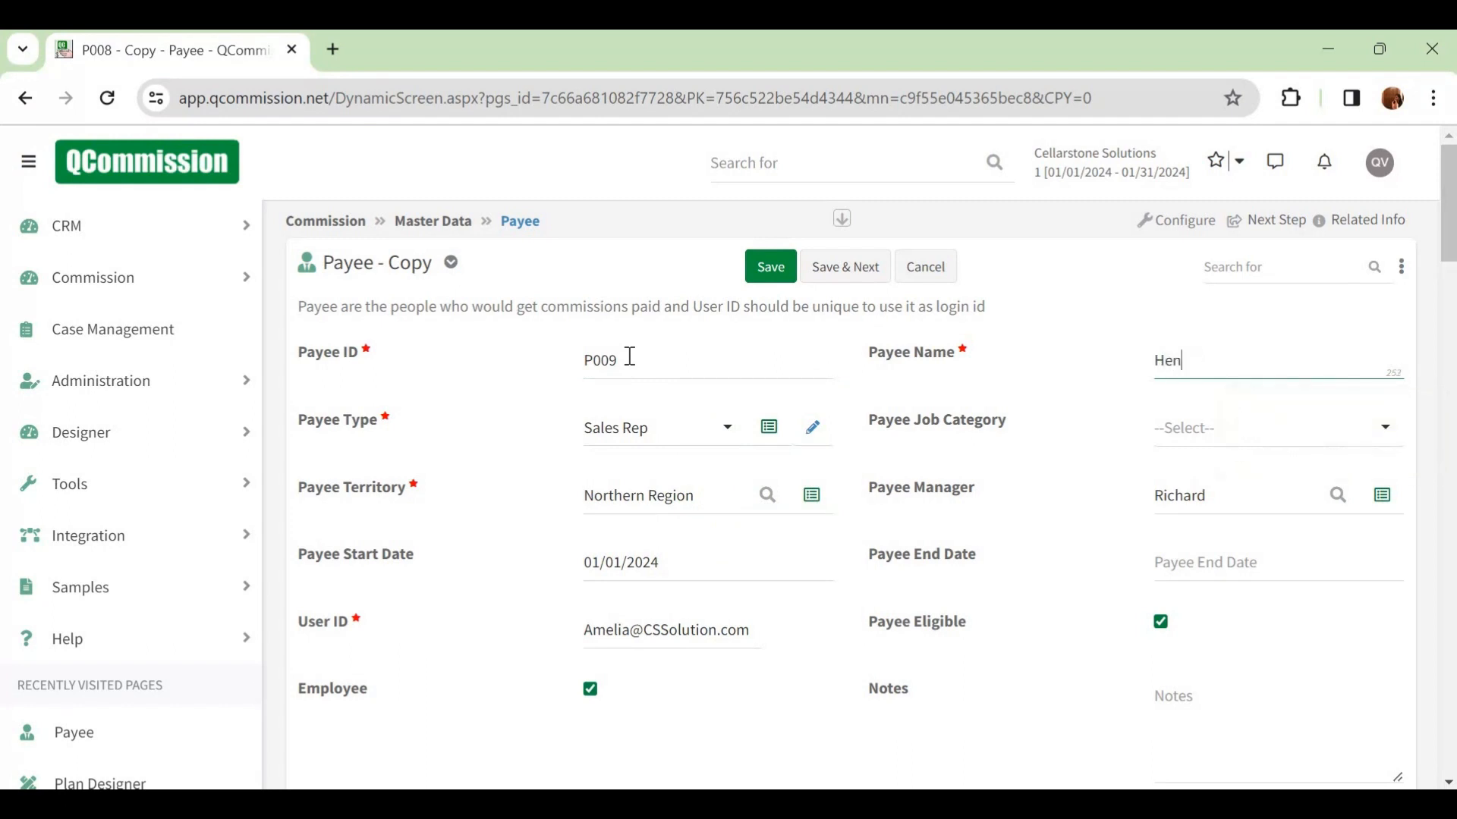
text(ry)
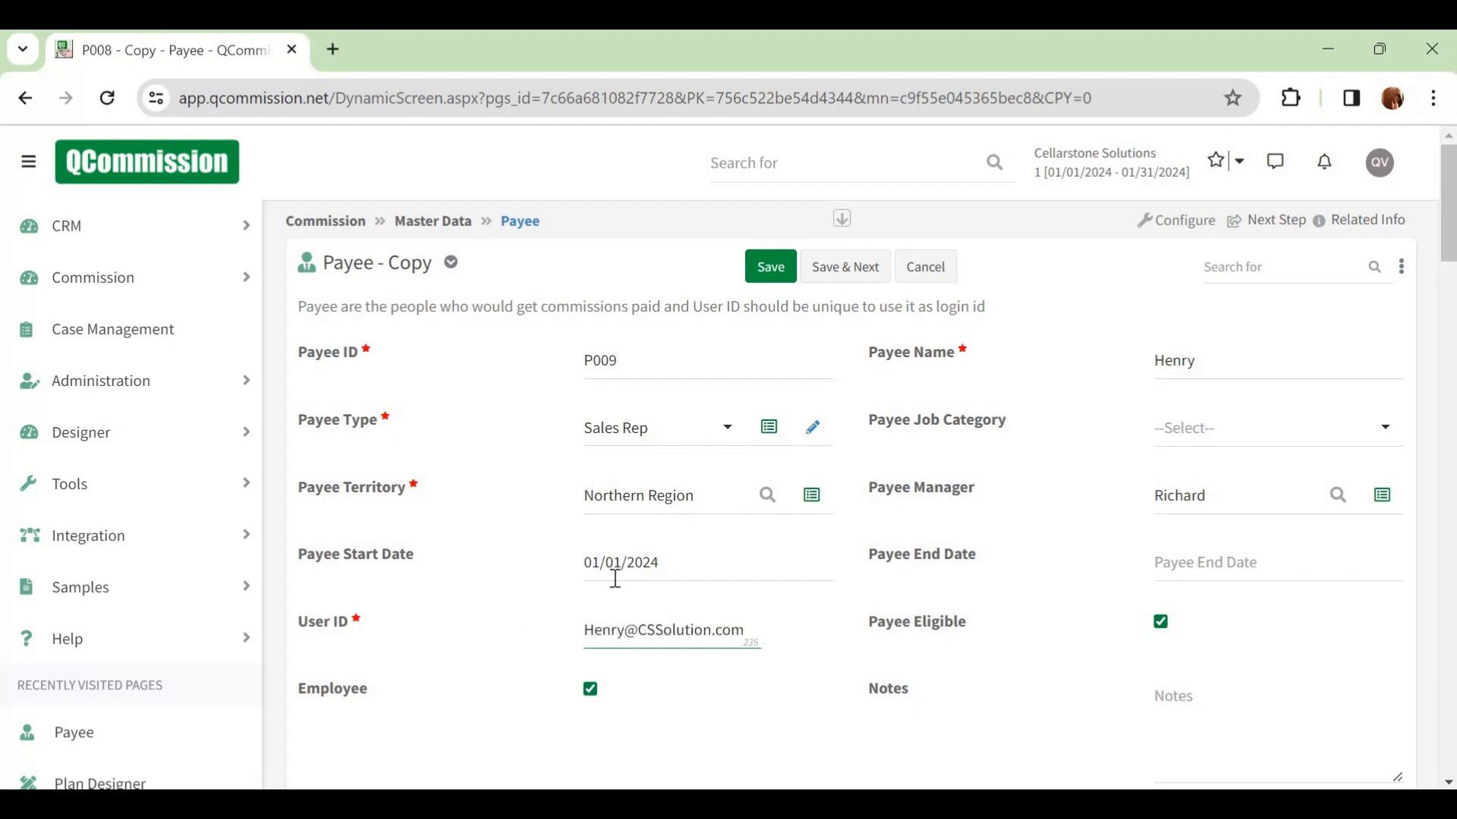
click(770, 266)
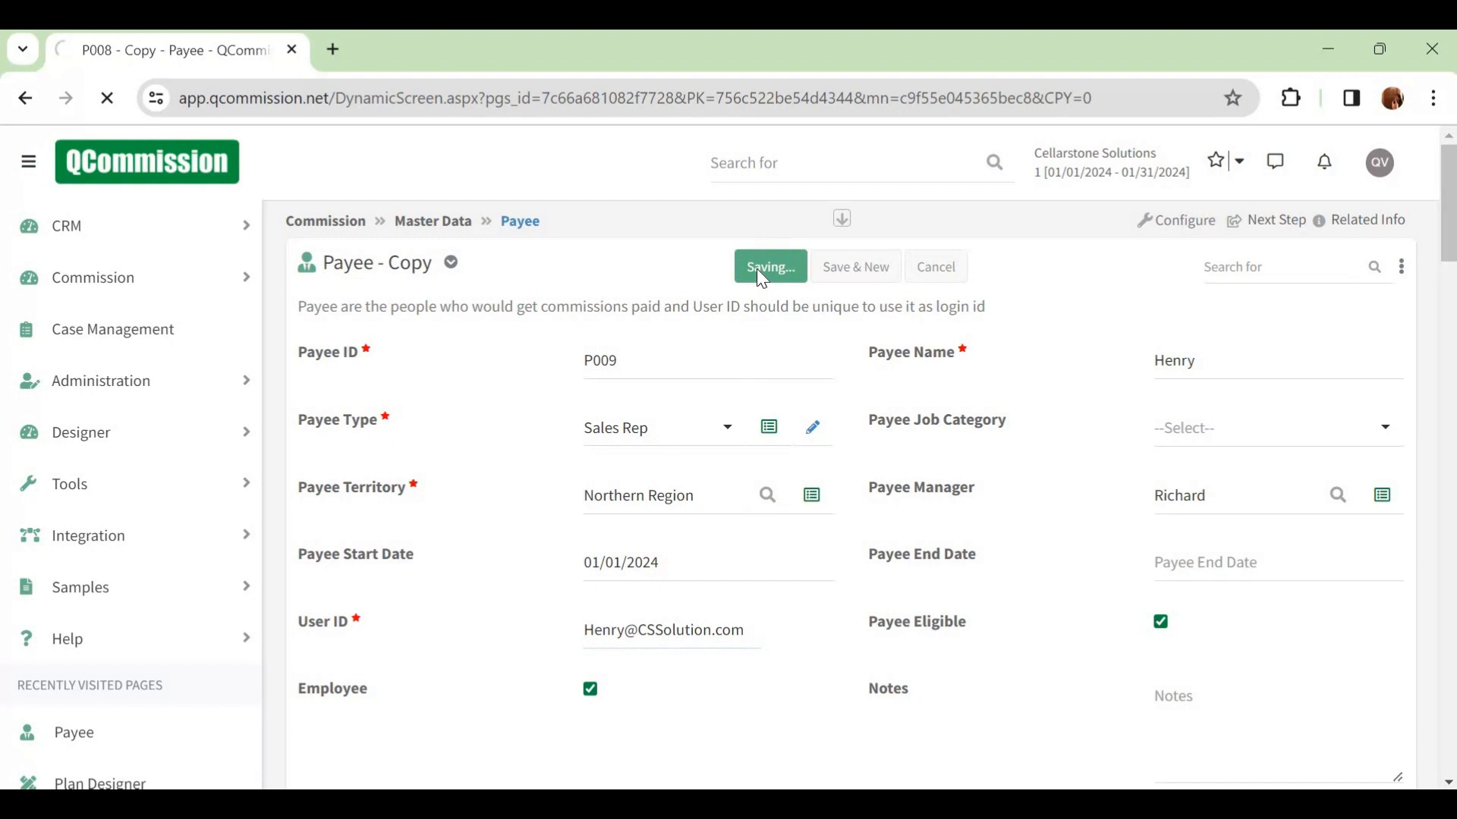
click(769, 266)
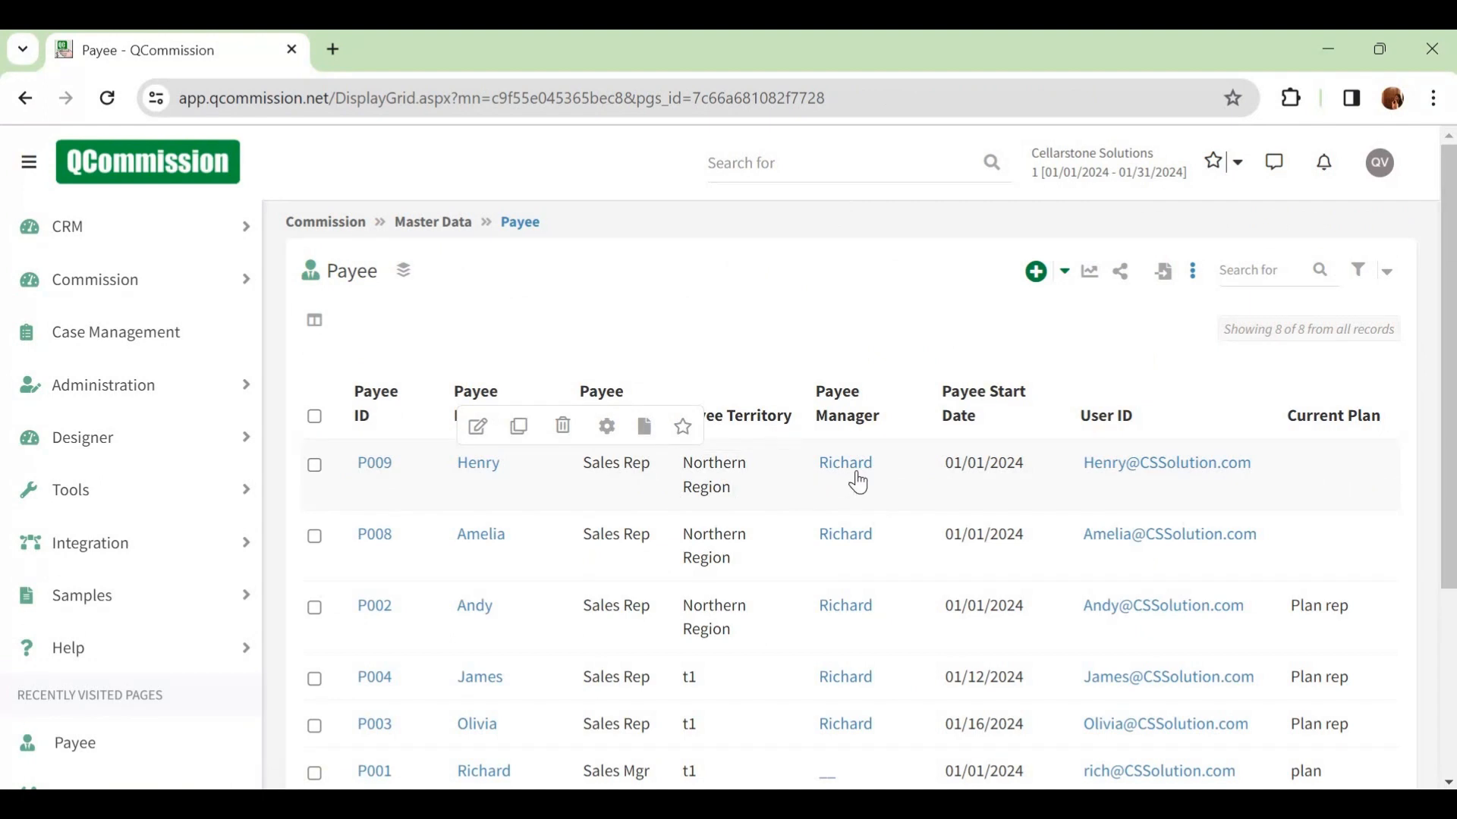
mouse_move(1324, 473)
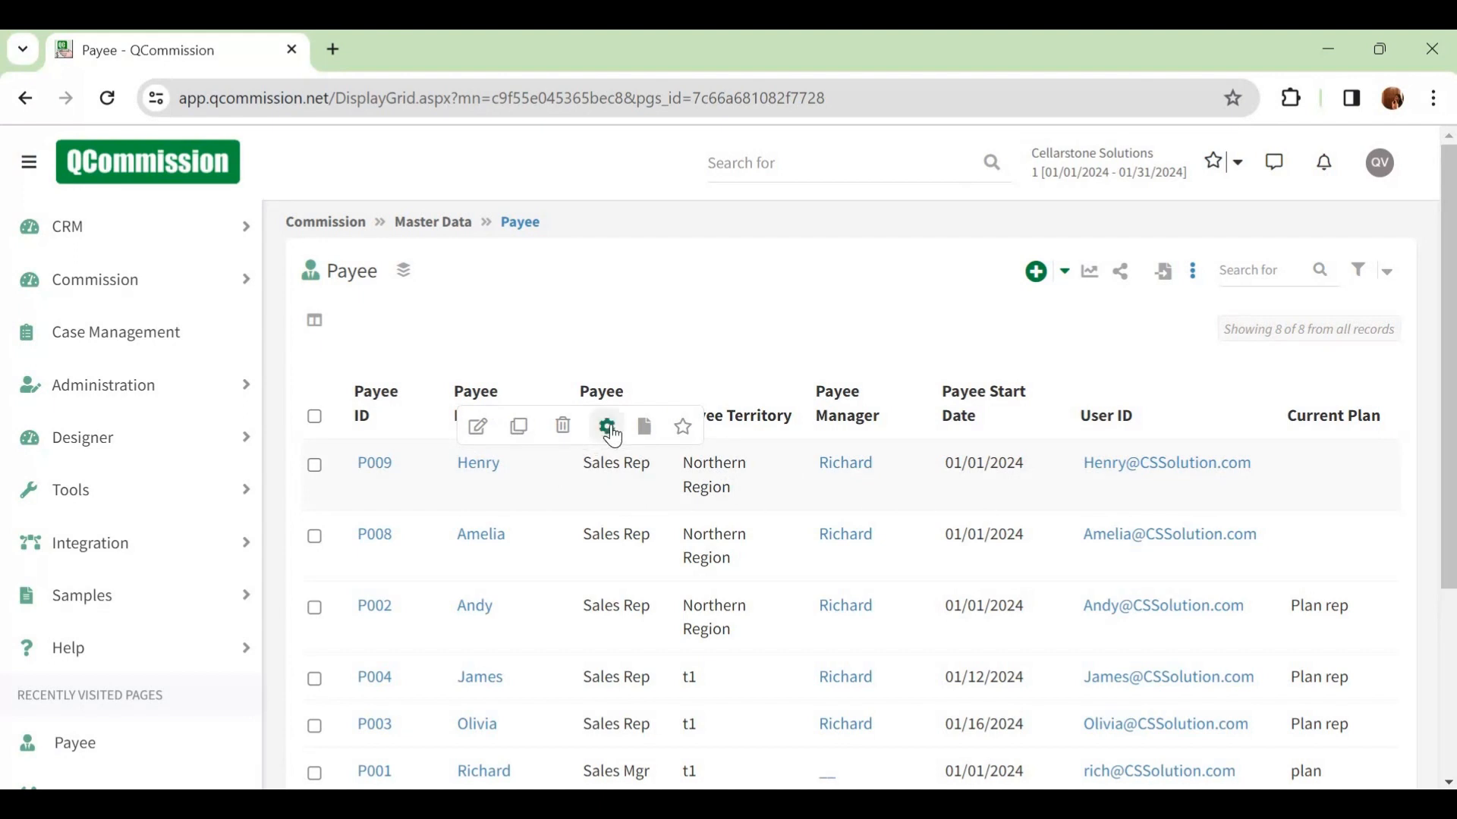
Choose Create/View Plan from P009 Henry's row actions menu
click(606, 426)
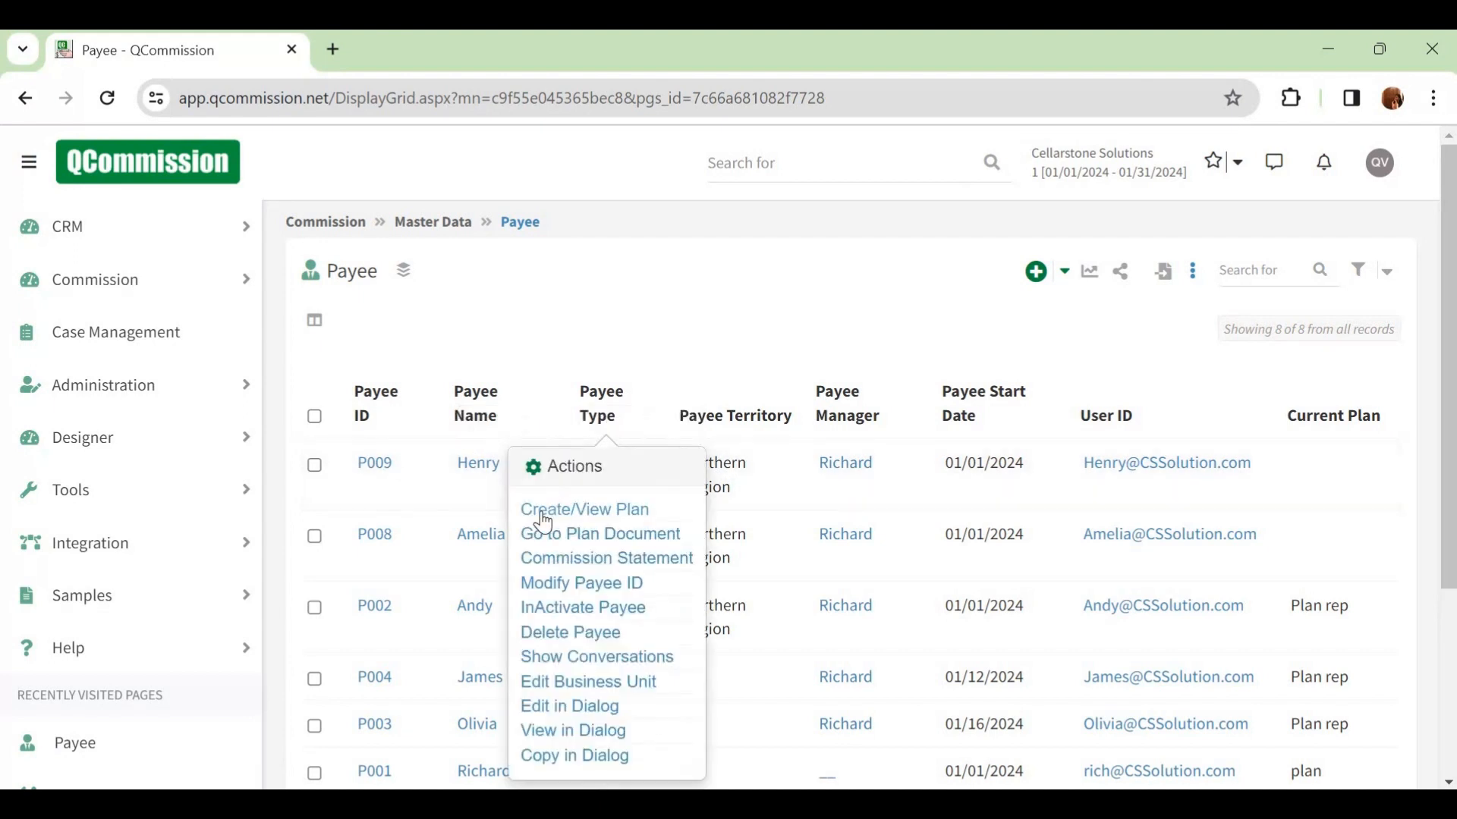
click(583, 509)
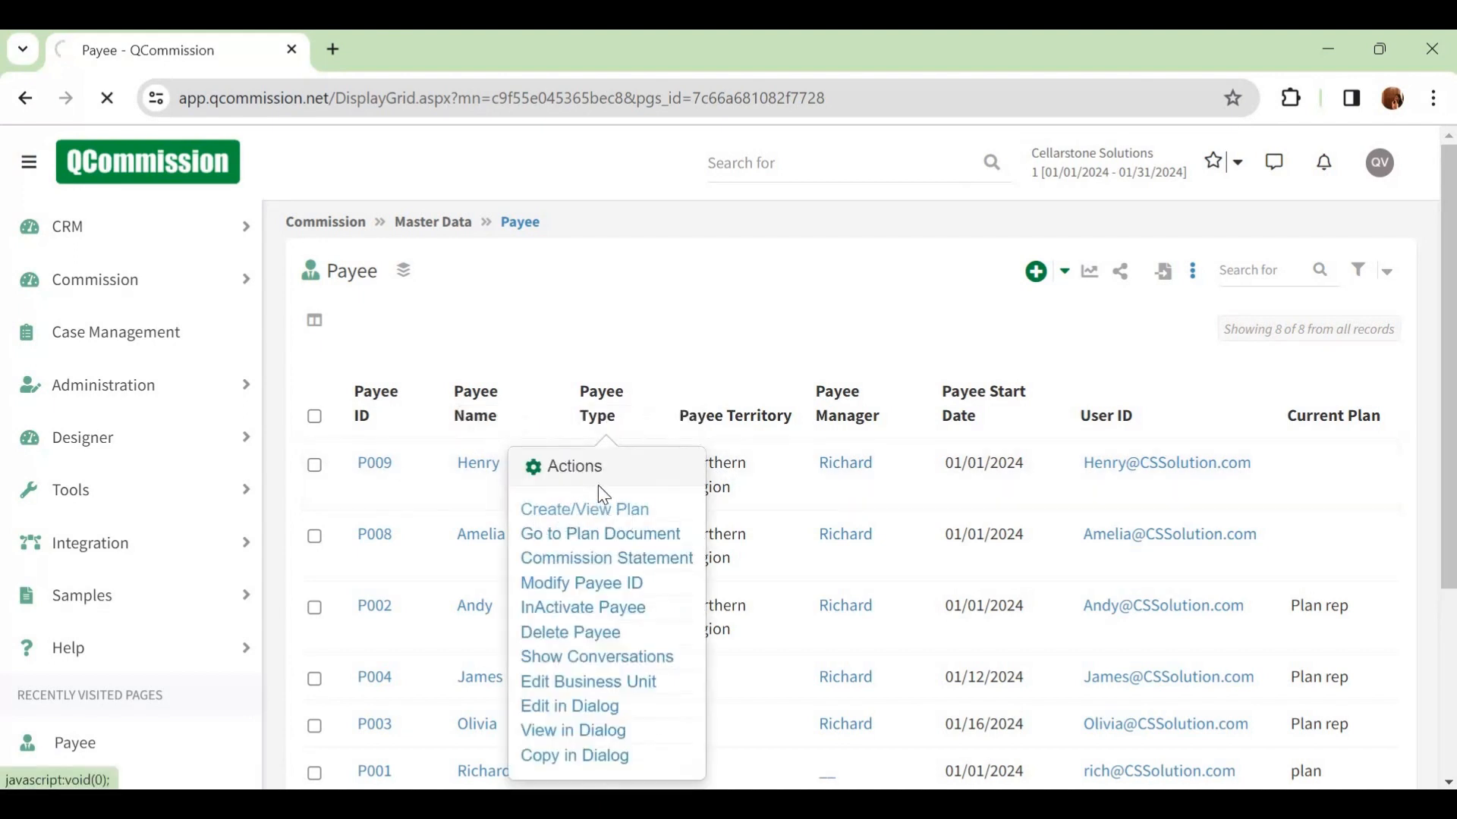
click(584, 509)
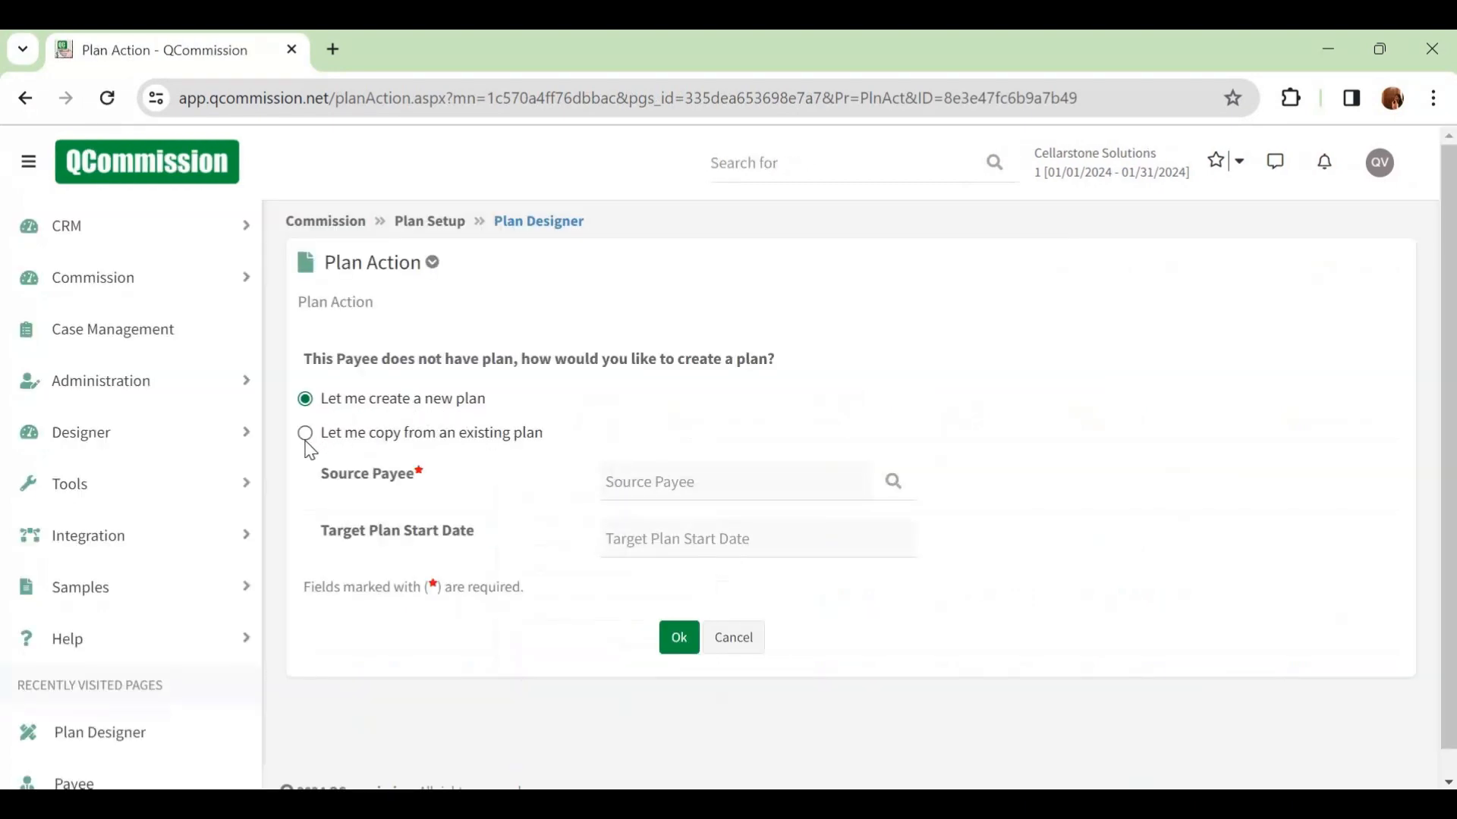
Copy Daniel's (P007) Sales Rep Plan to Henry, starting 01/01/2024
click(305, 432)
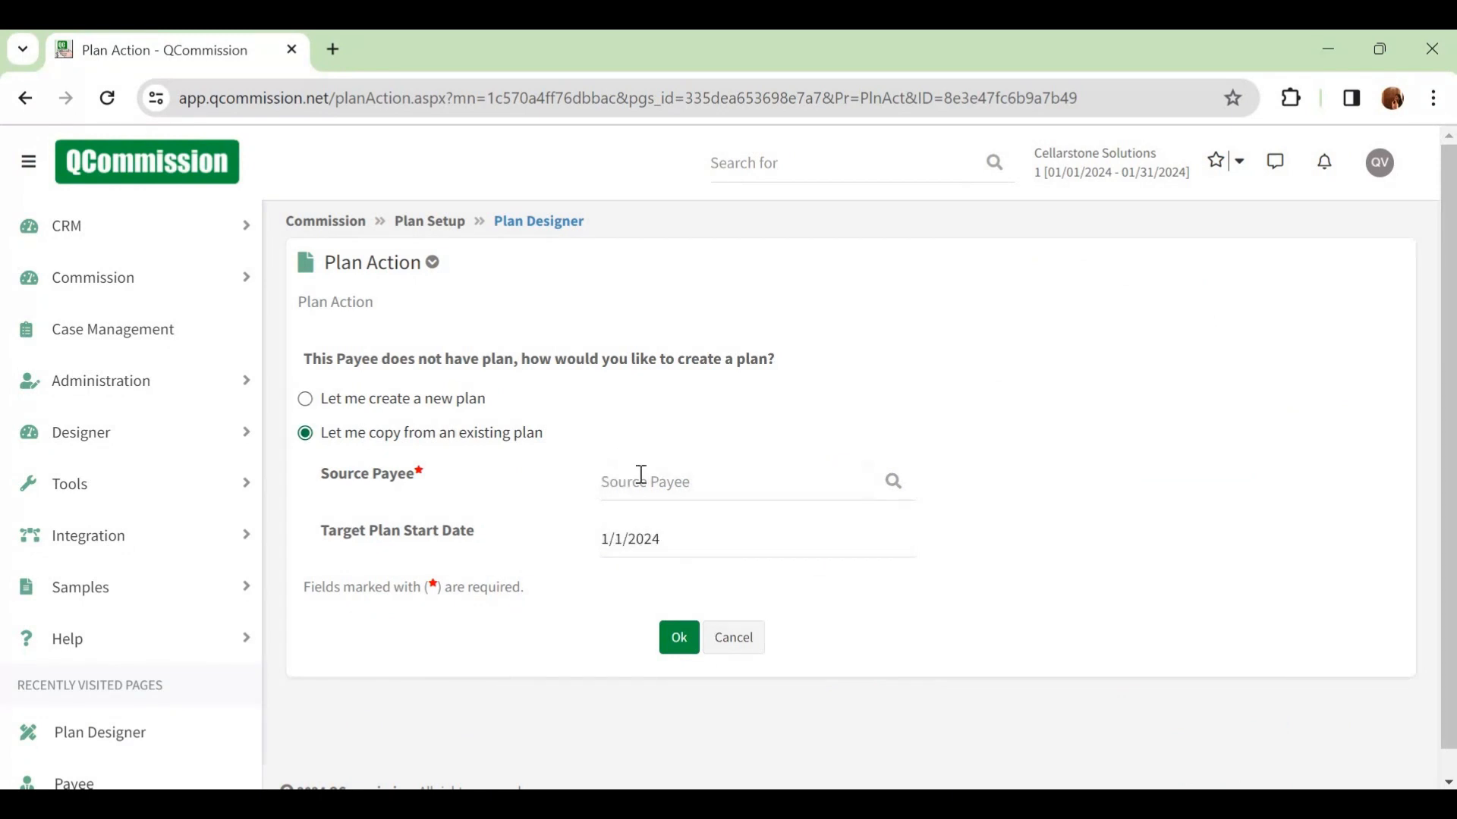
click(733, 481)
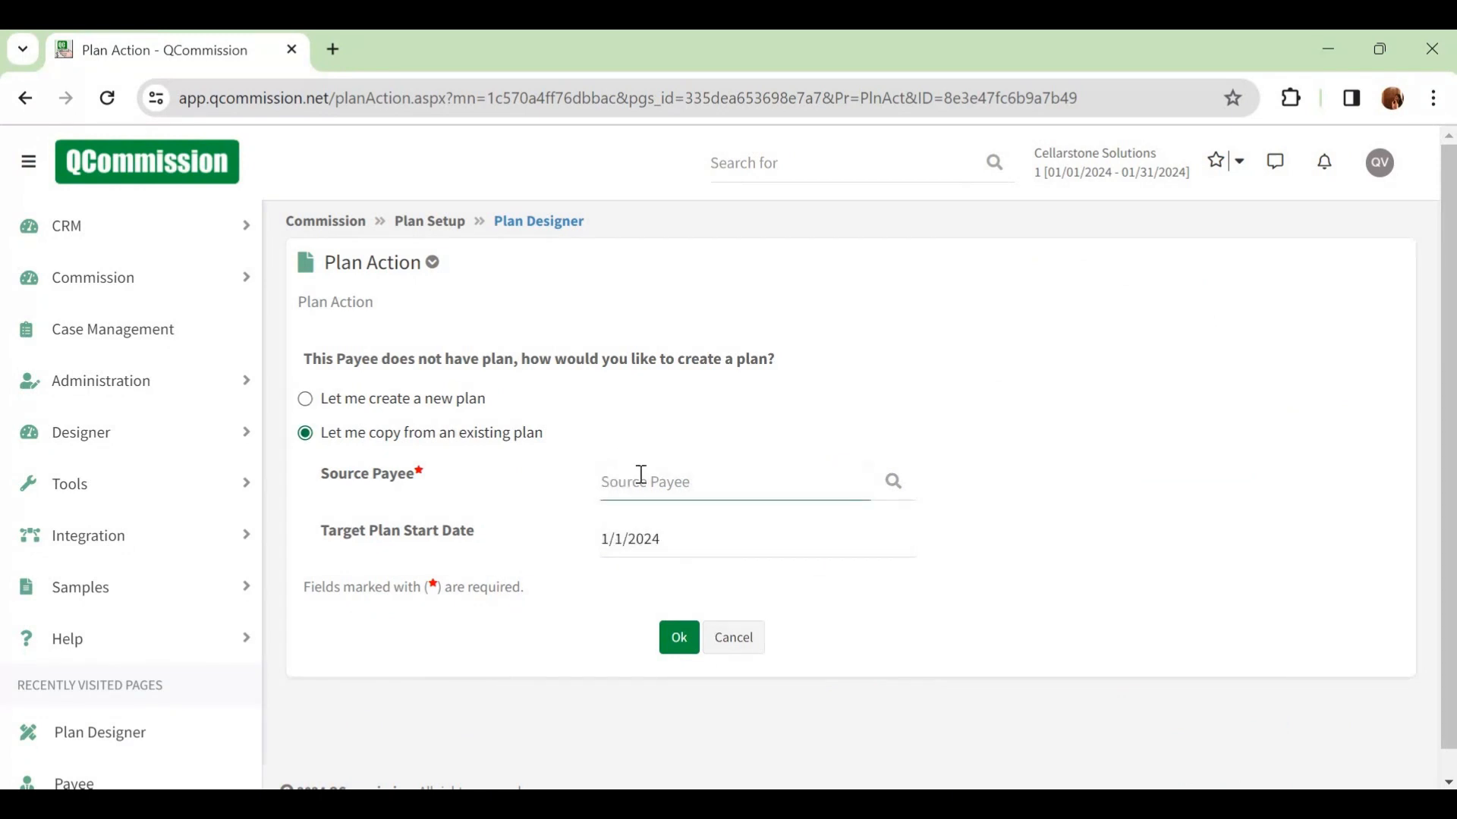
text(dan)
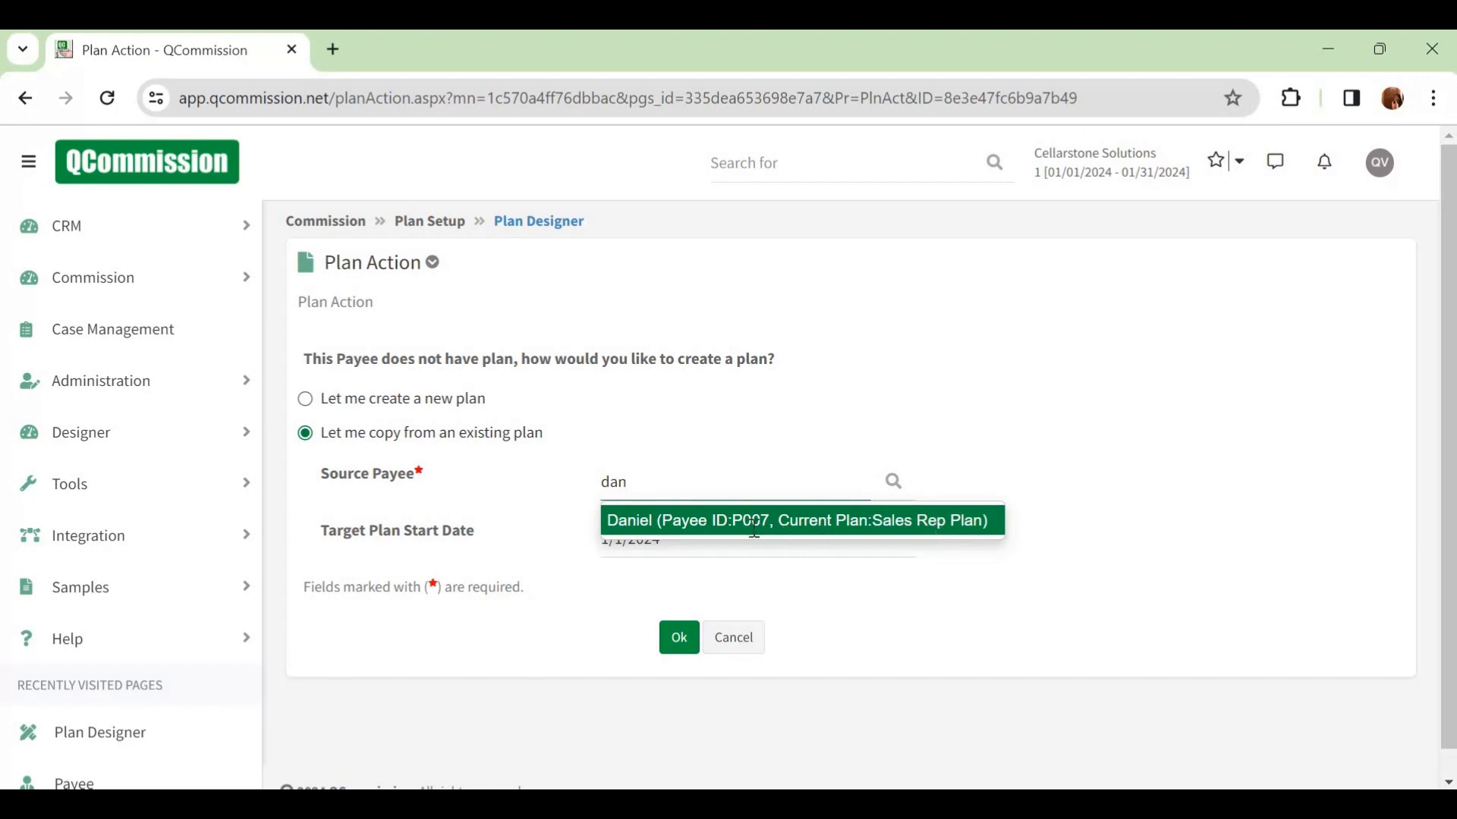
click(795, 521)
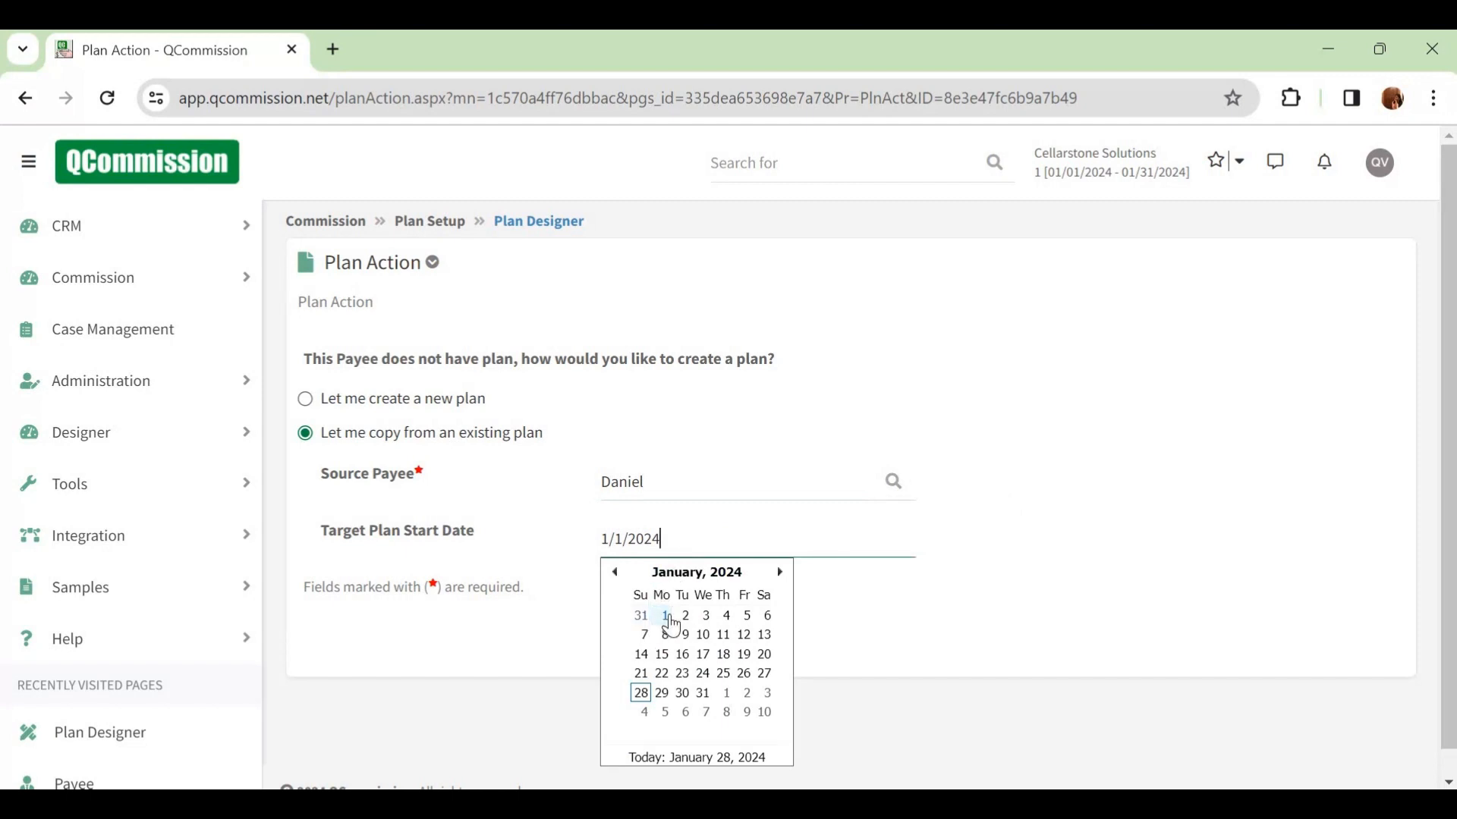
click(665, 615)
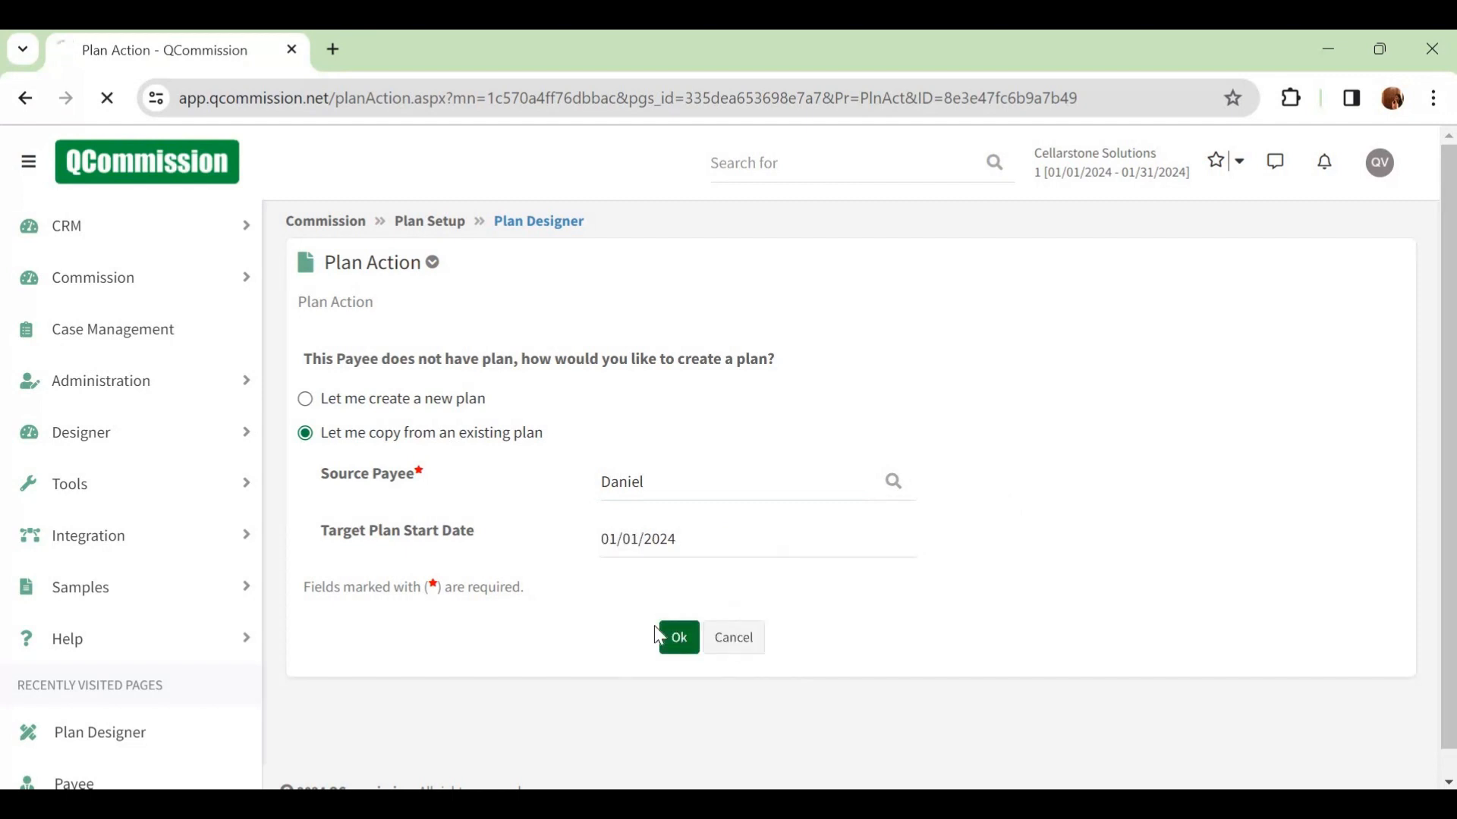
click(677, 637)
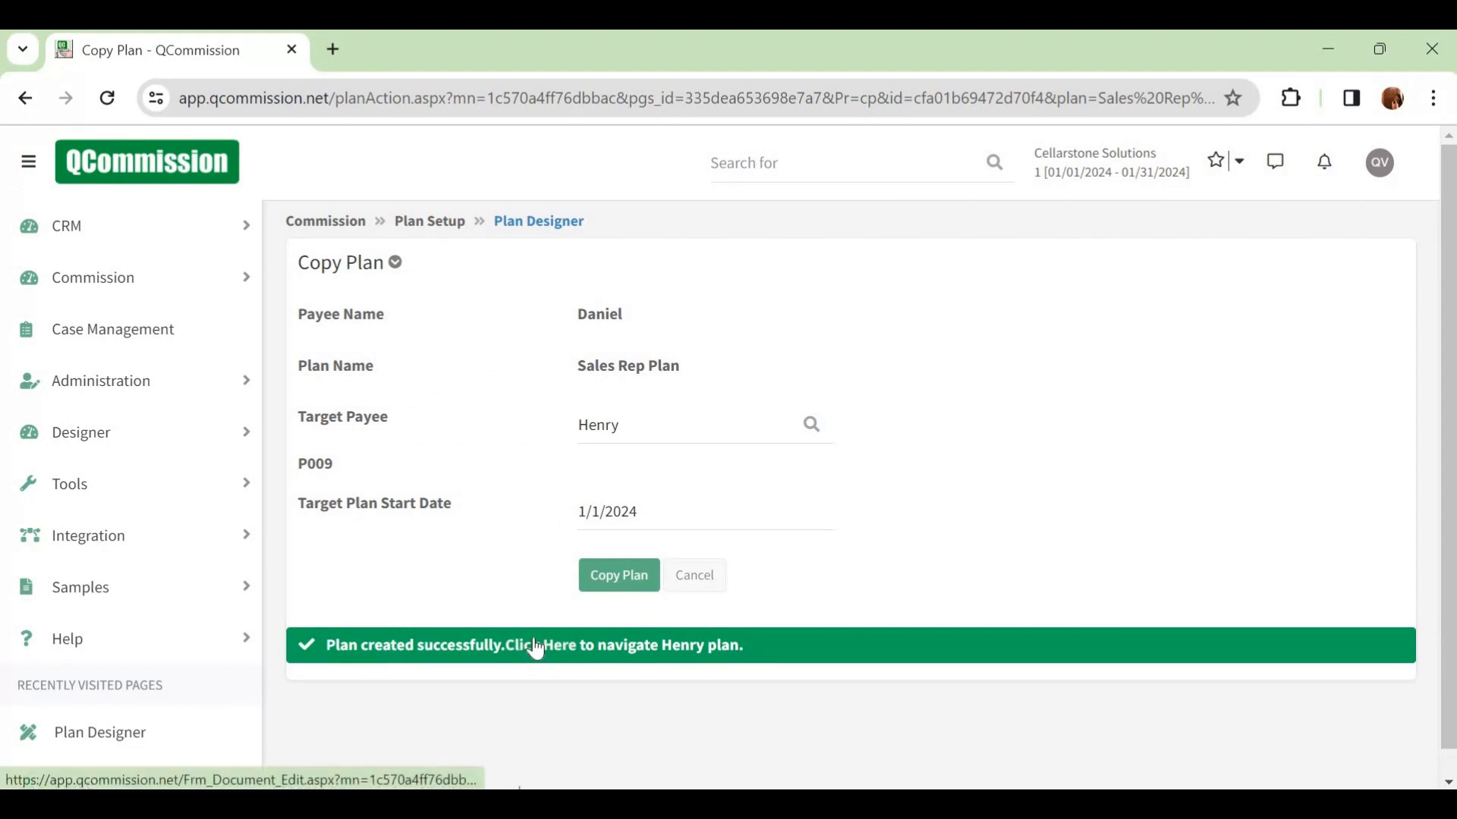
Open Henry's new Sales Rep Plan and scroll its Doc & Rules agreement text
click(529, 644)
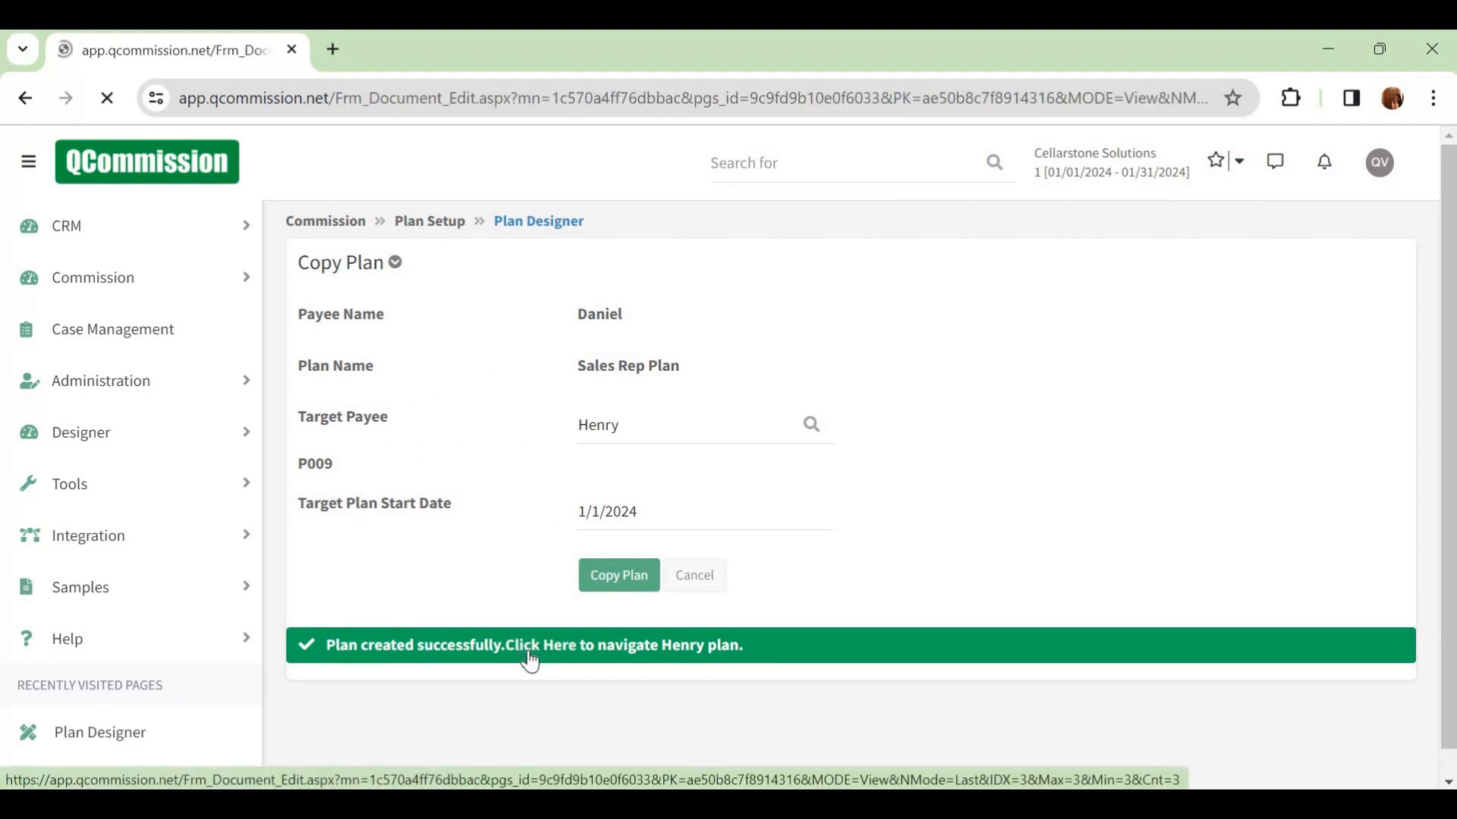
click(554, 644)
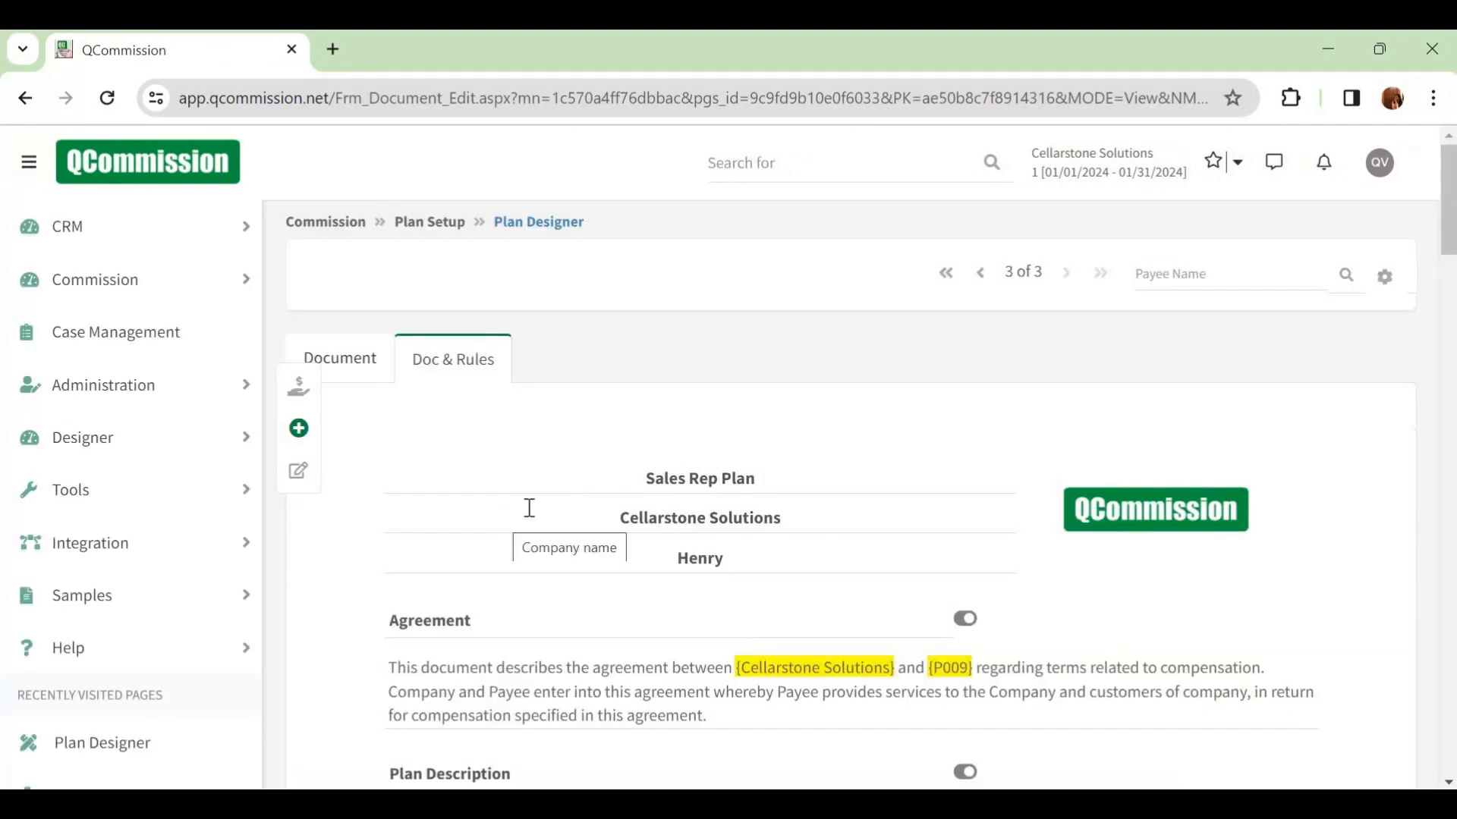
mouse_move(683, 592)
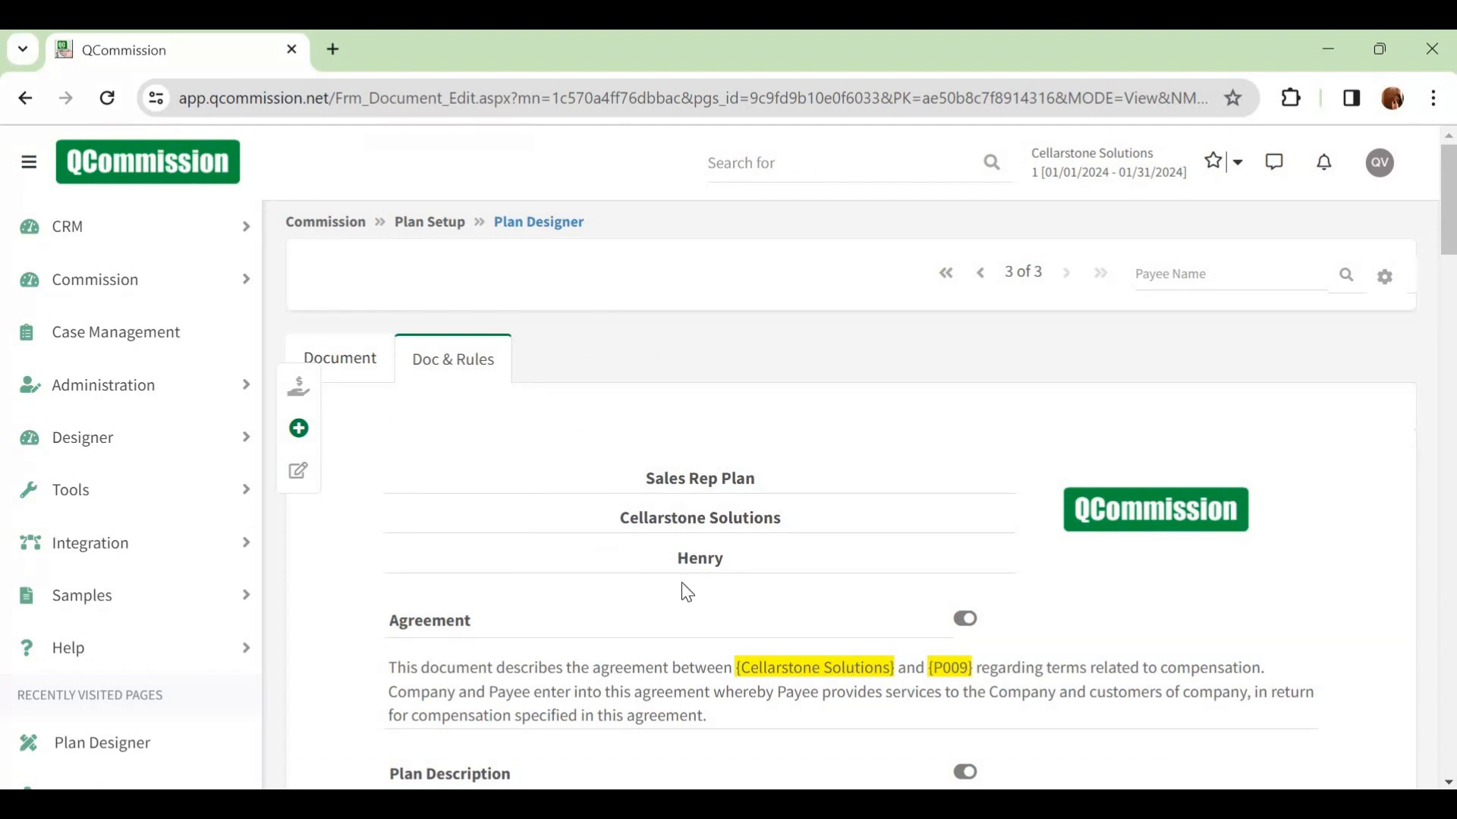
mouse_move(1048, 551)
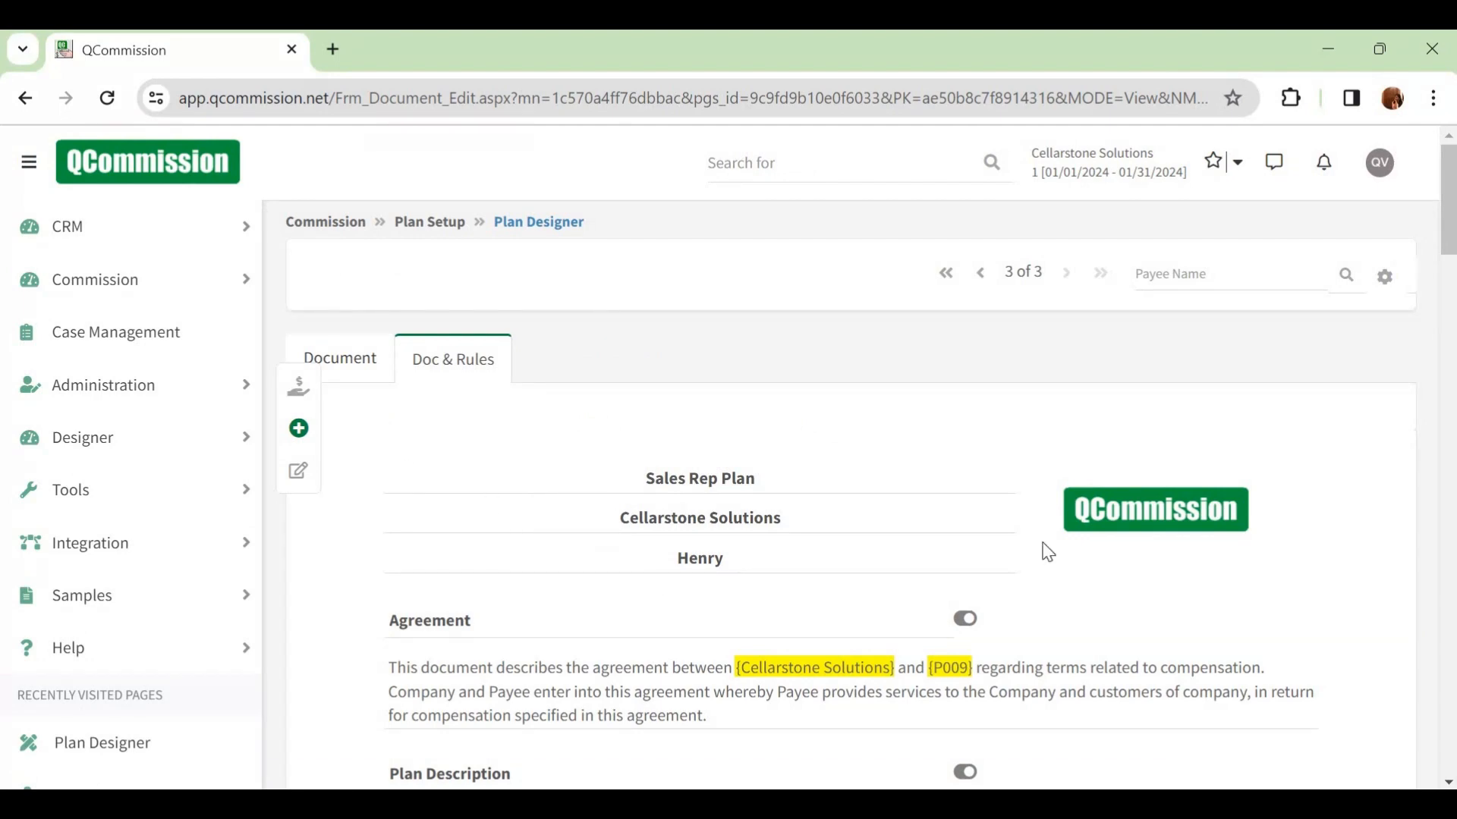
scroll(down, 3)
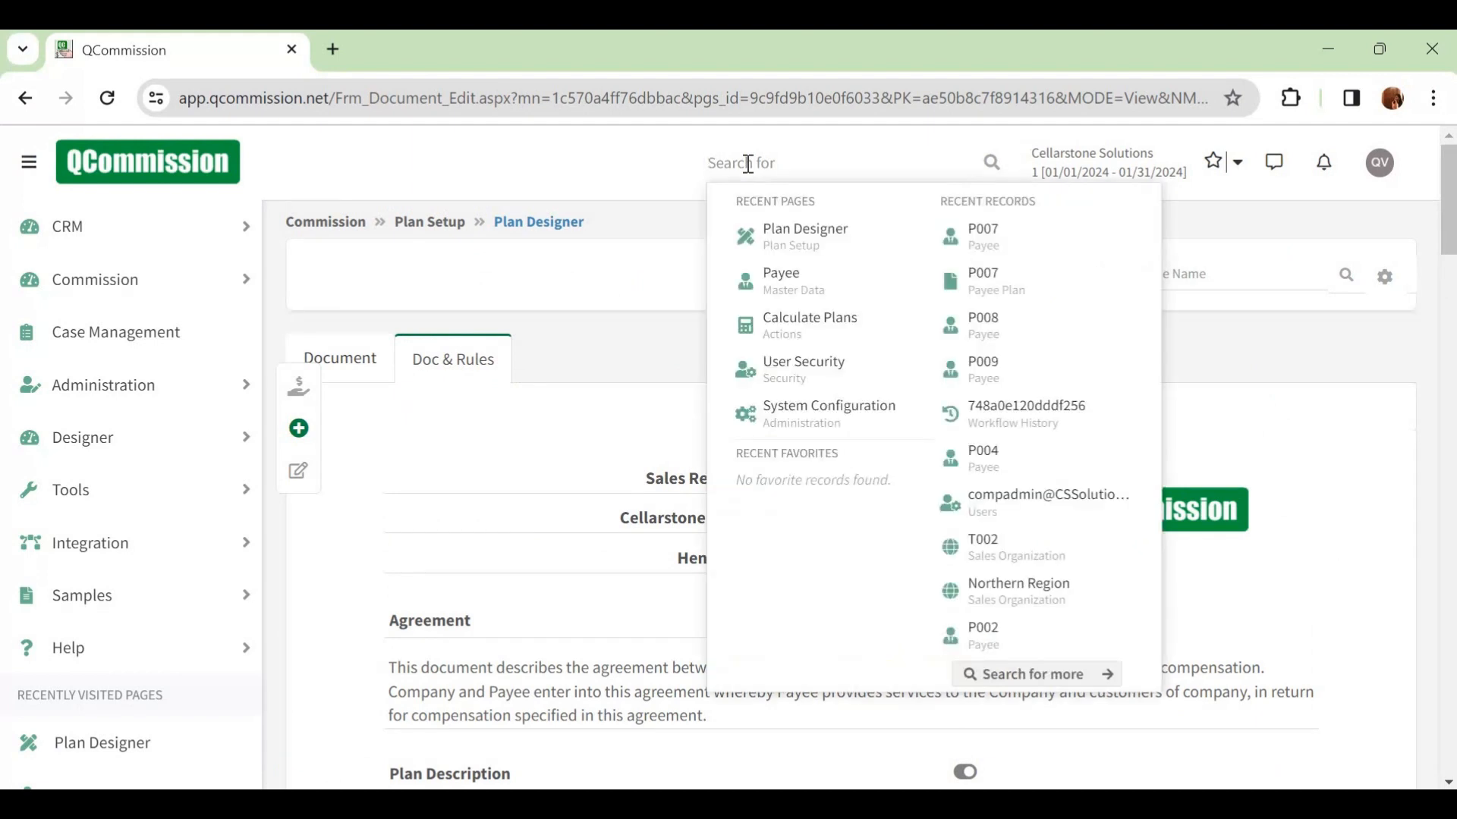
Return to Payee master data and check P009's current plan is Sales Rep Plan
text(payee)
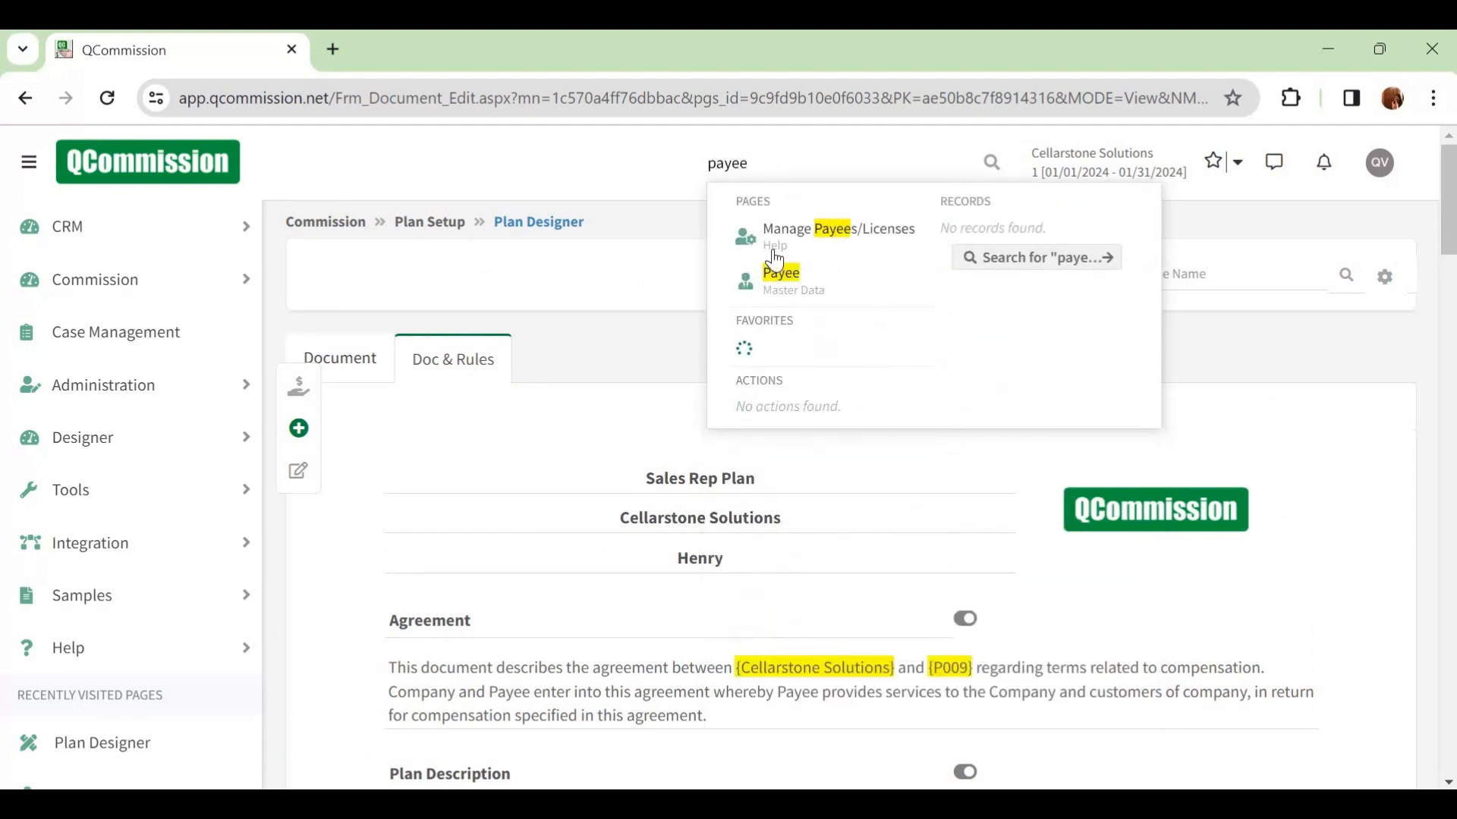
click(781, 279)
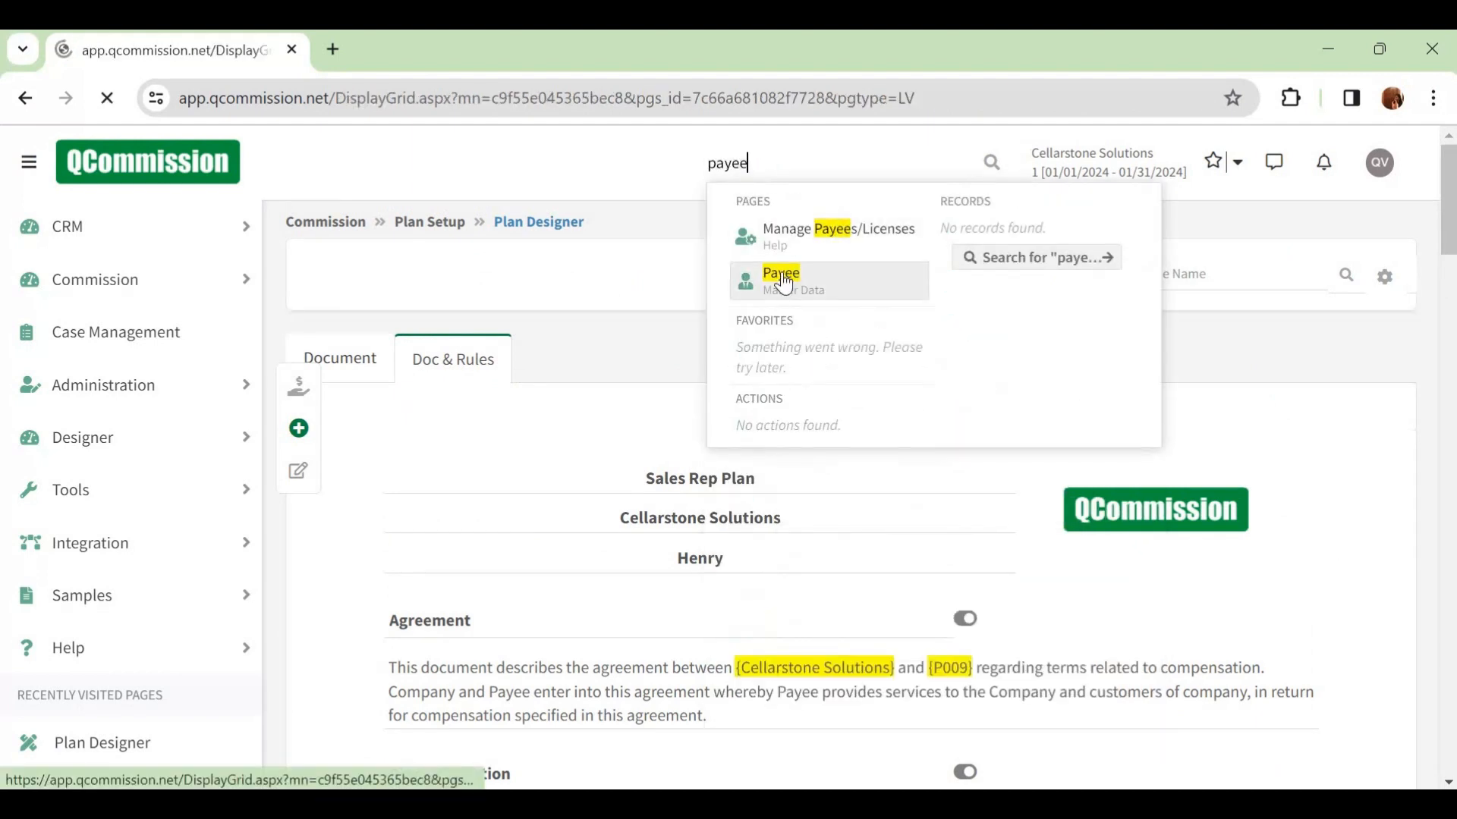
click(780, 279)
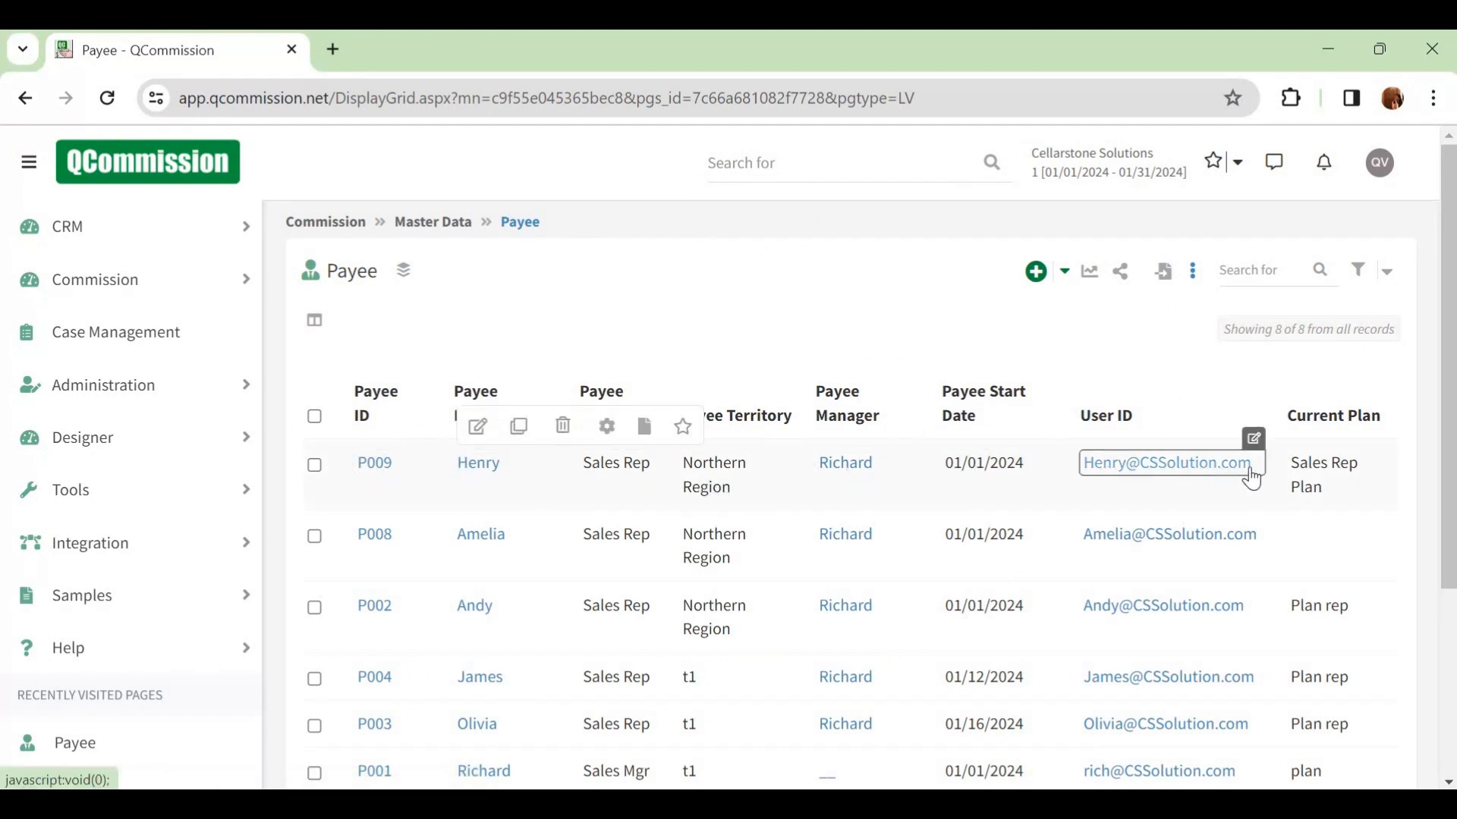
double_click(1323, 475)
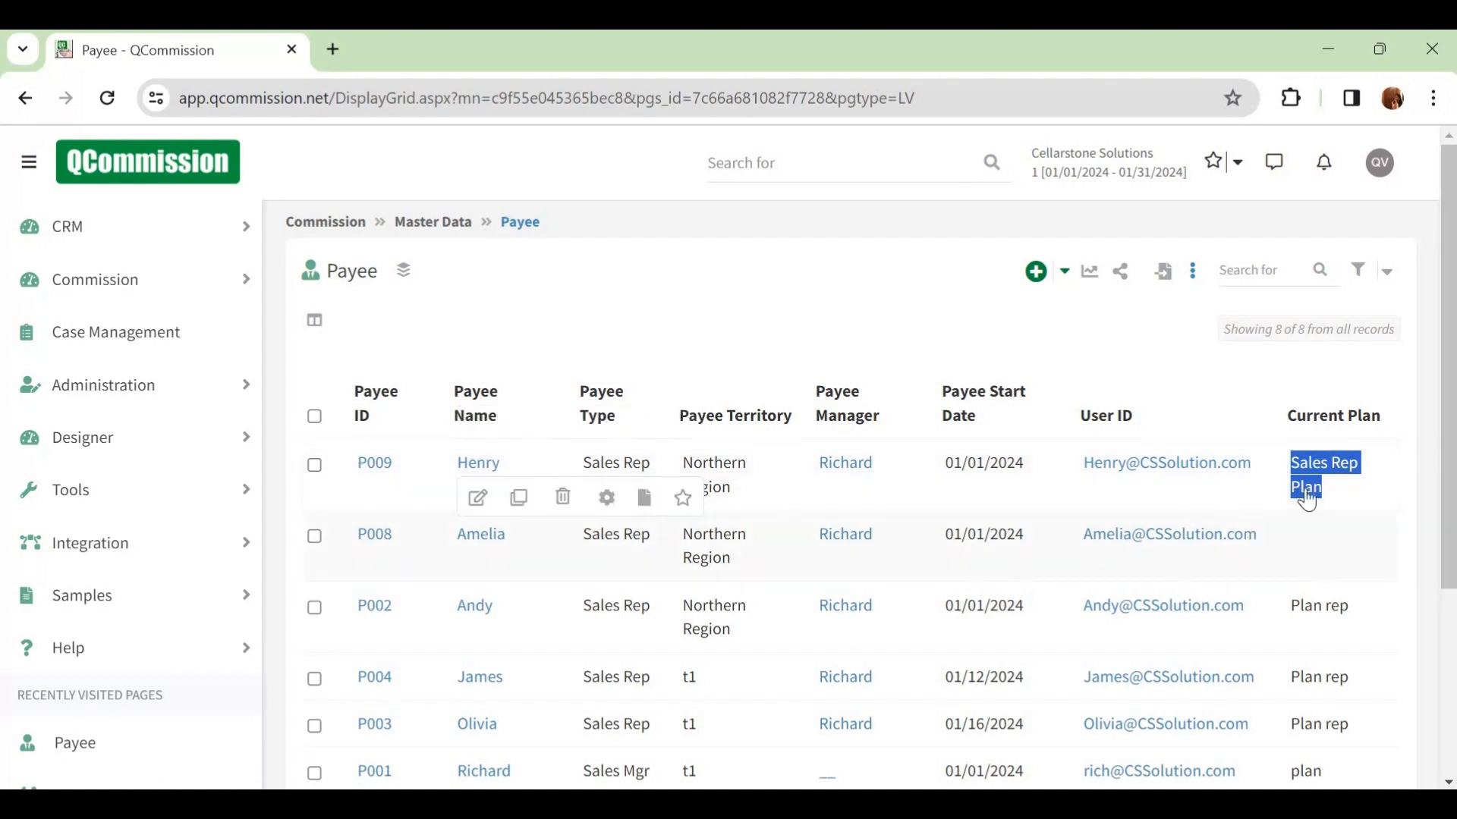